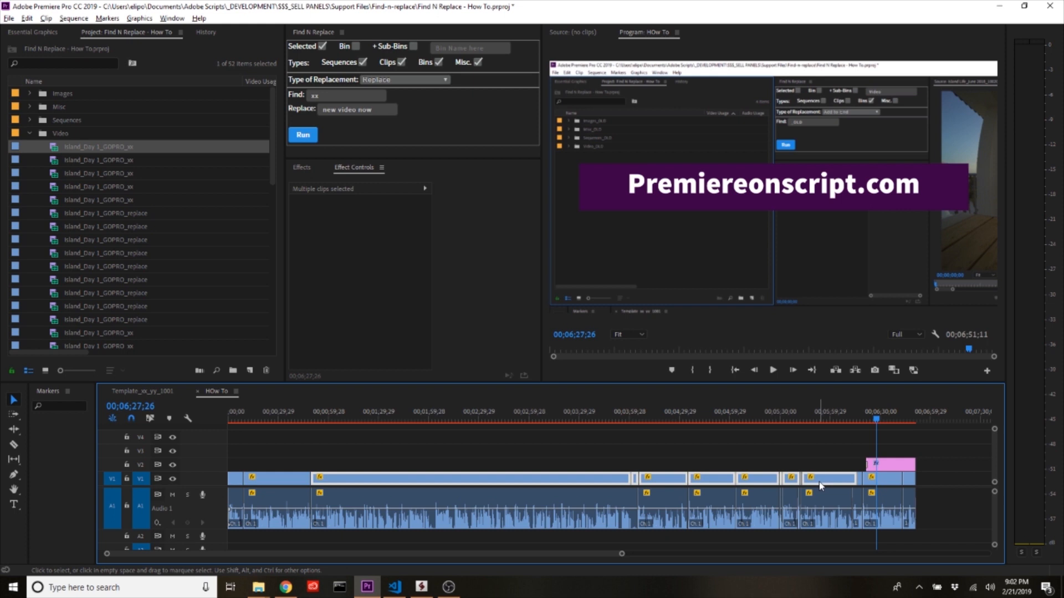
mouse_move(680, 454)
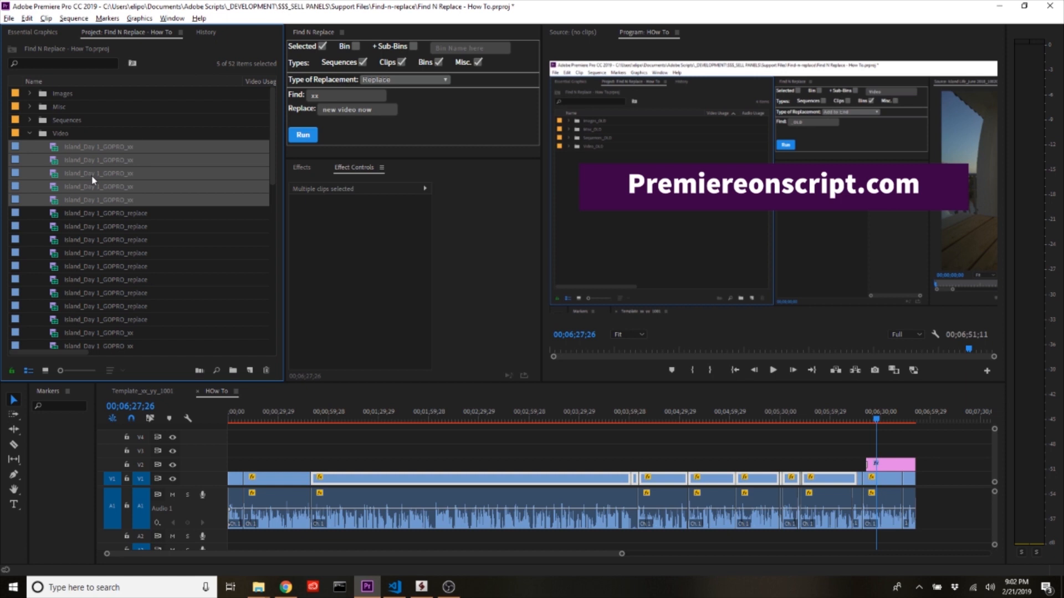
mouse_move(123, 167)
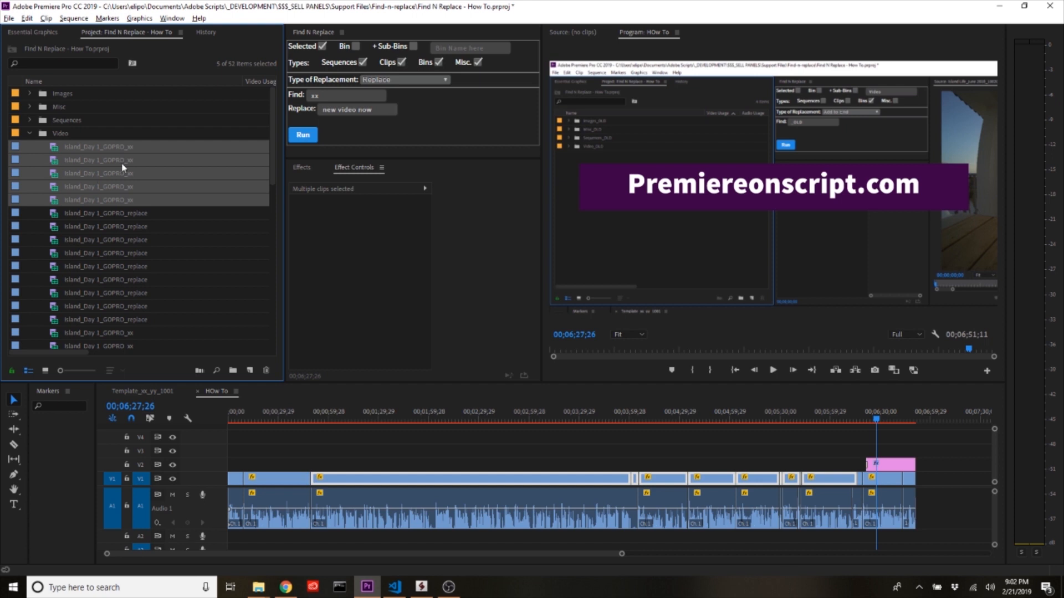
mouse_move(91, 182)
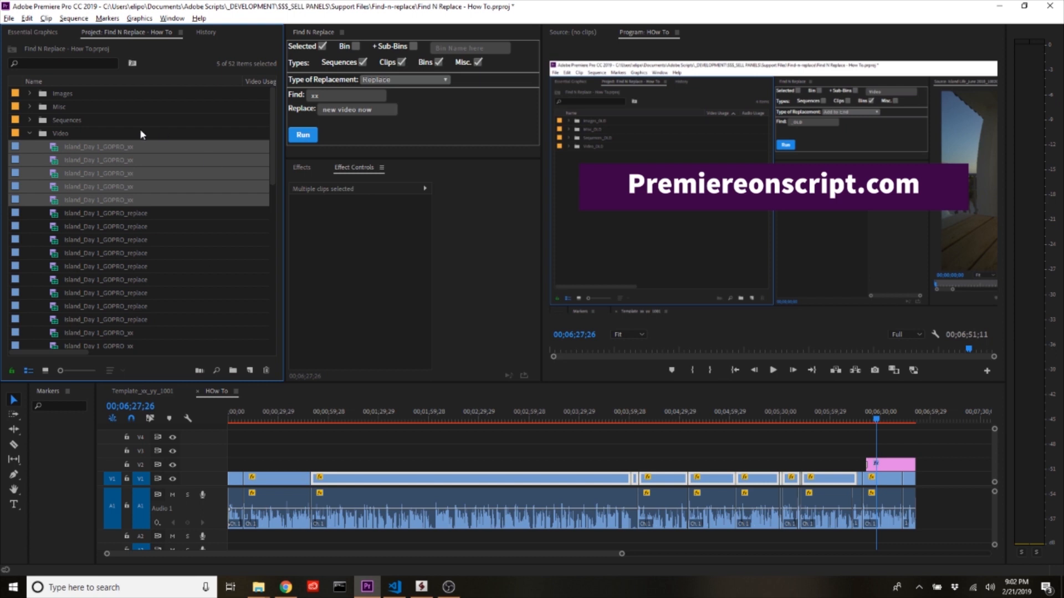
- Select the five Island_Day 1_GOPRO_xx clips inside the Video bin
left_click(284, 587)
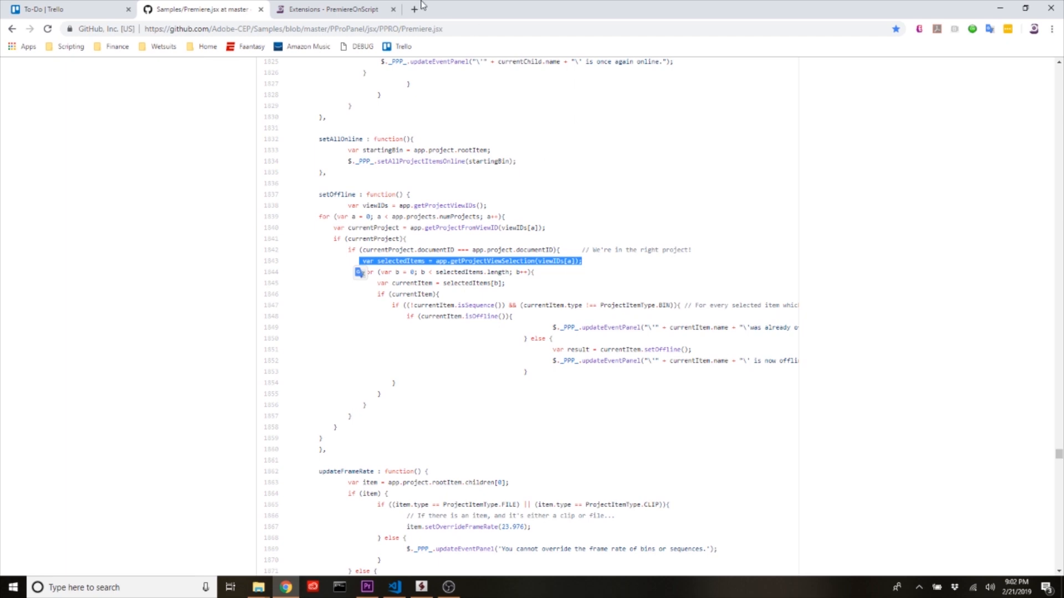
left_click(72, 46)
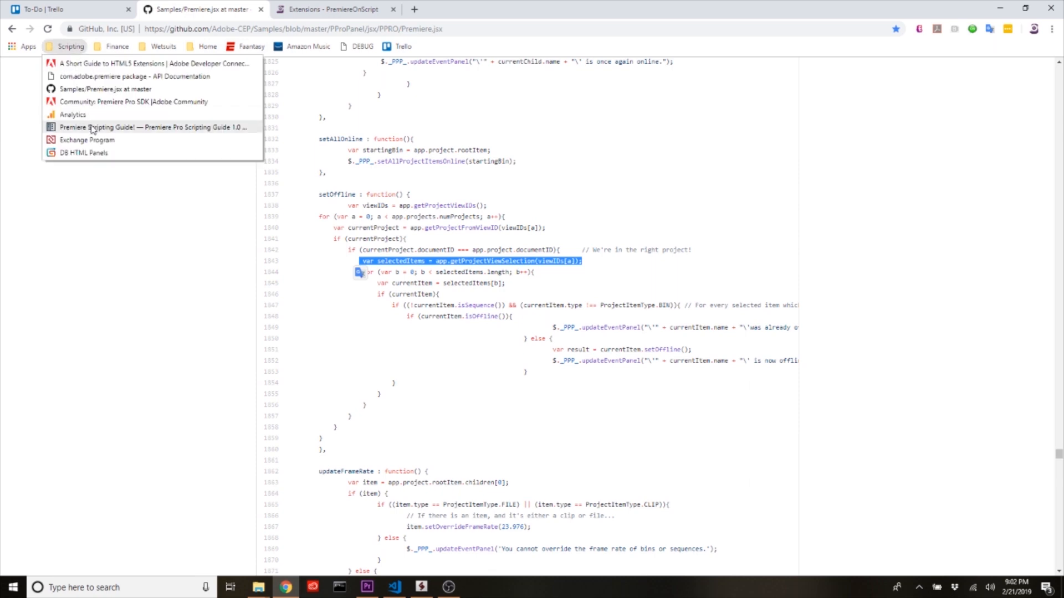
left_click(154, 127)
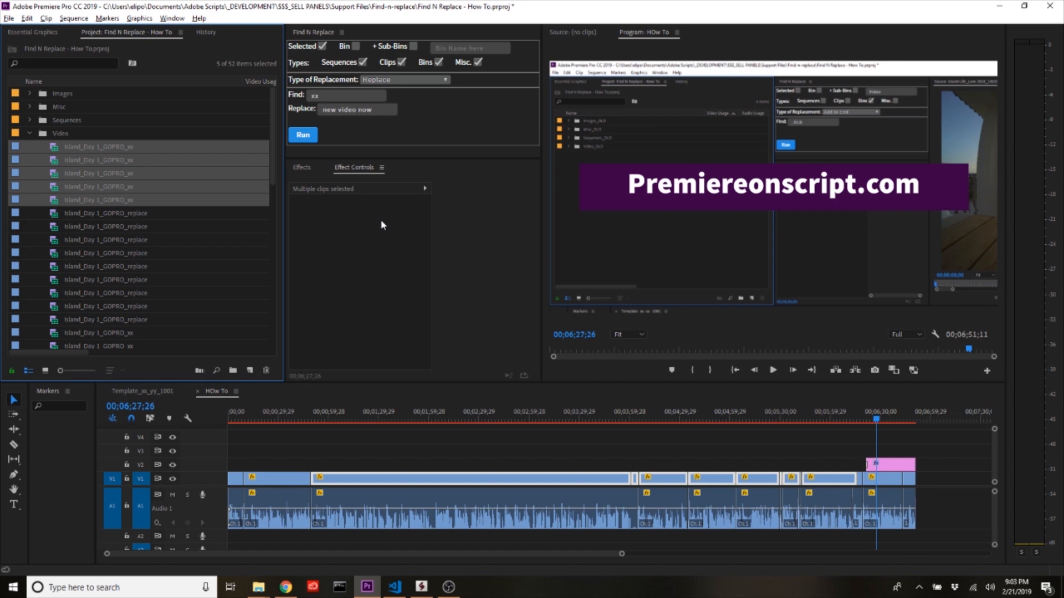
mouse_move(160, 107)
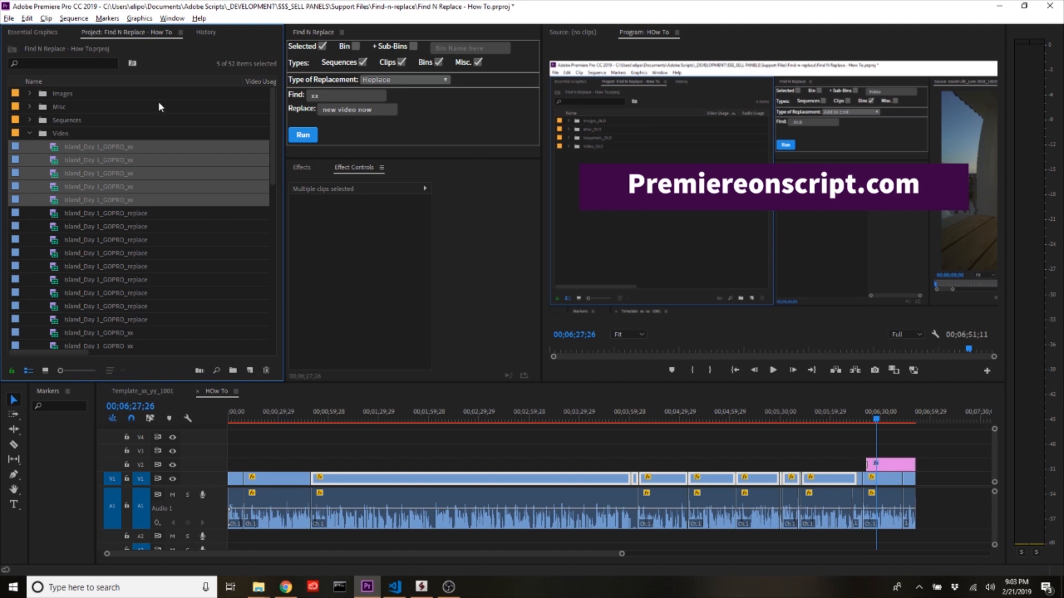
mouse_move(308, 36)
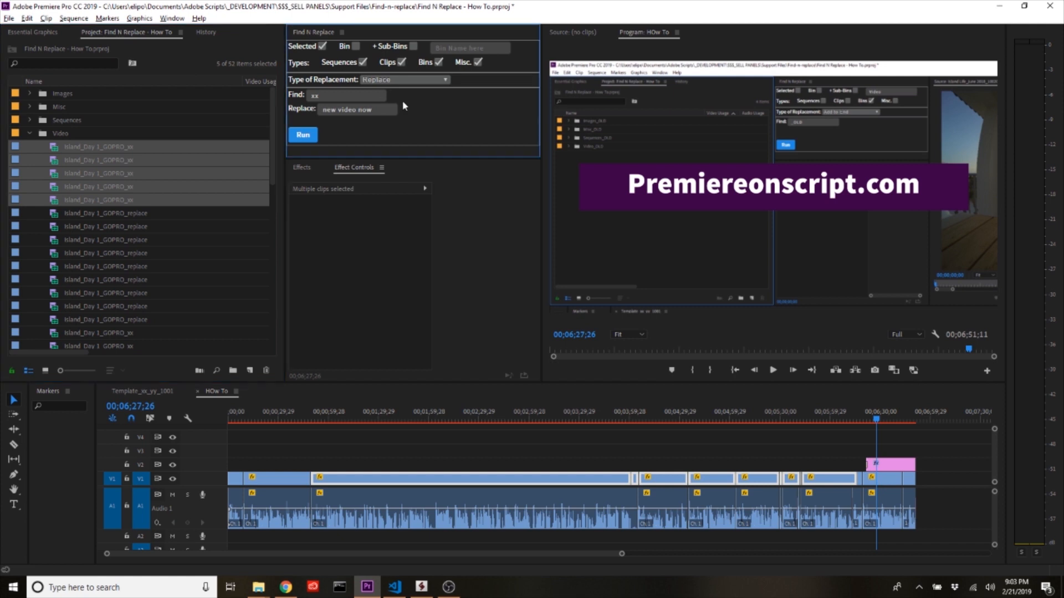
mouse_move(447, 121)
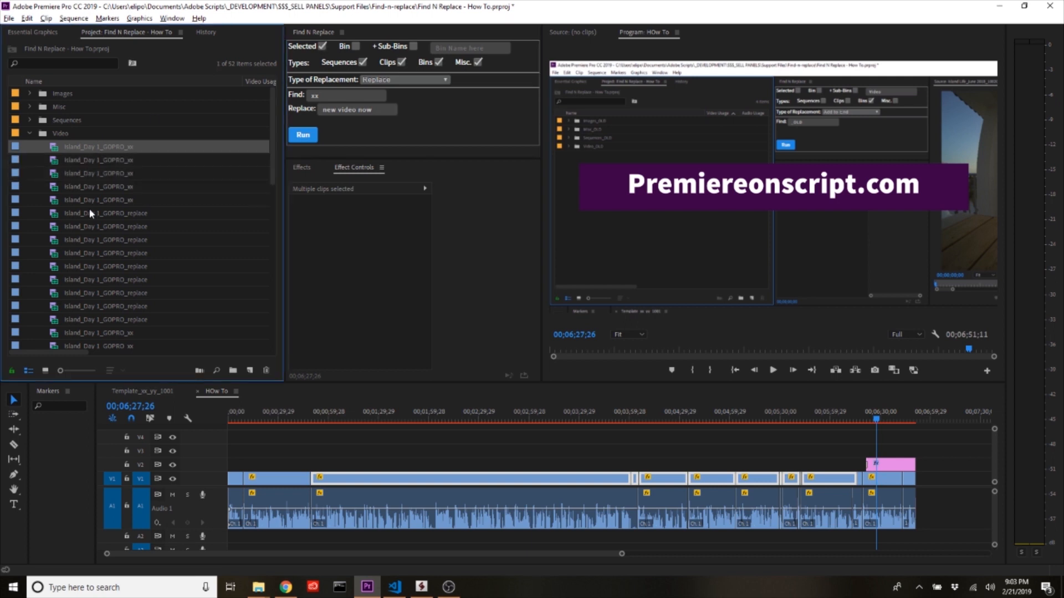
- Run Find N Replace on the five _xx clips, replacing xx with 'new video now'
left_click(347, 95)
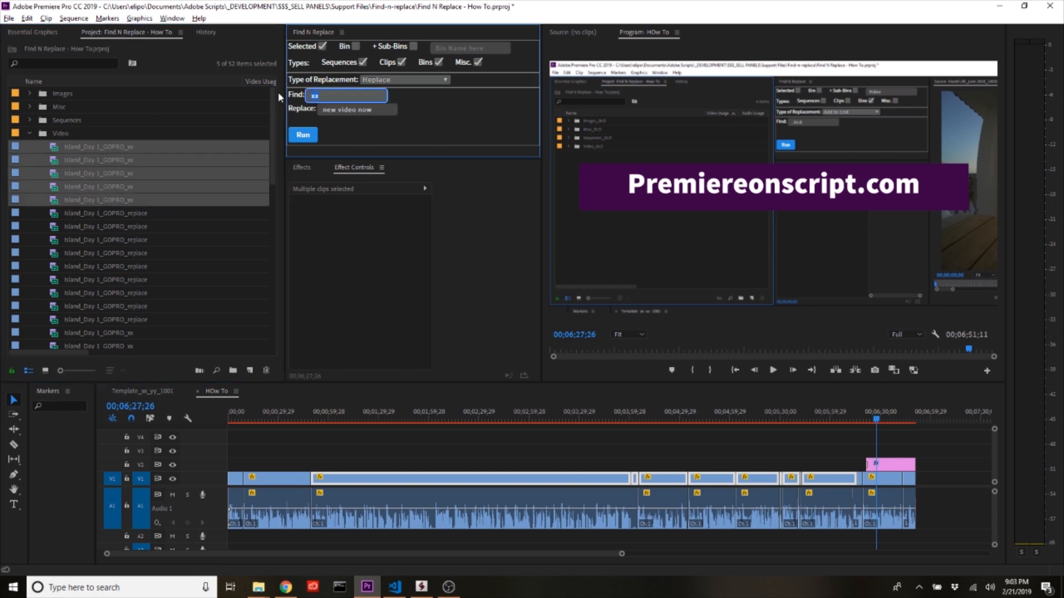
left_click(303, 136)
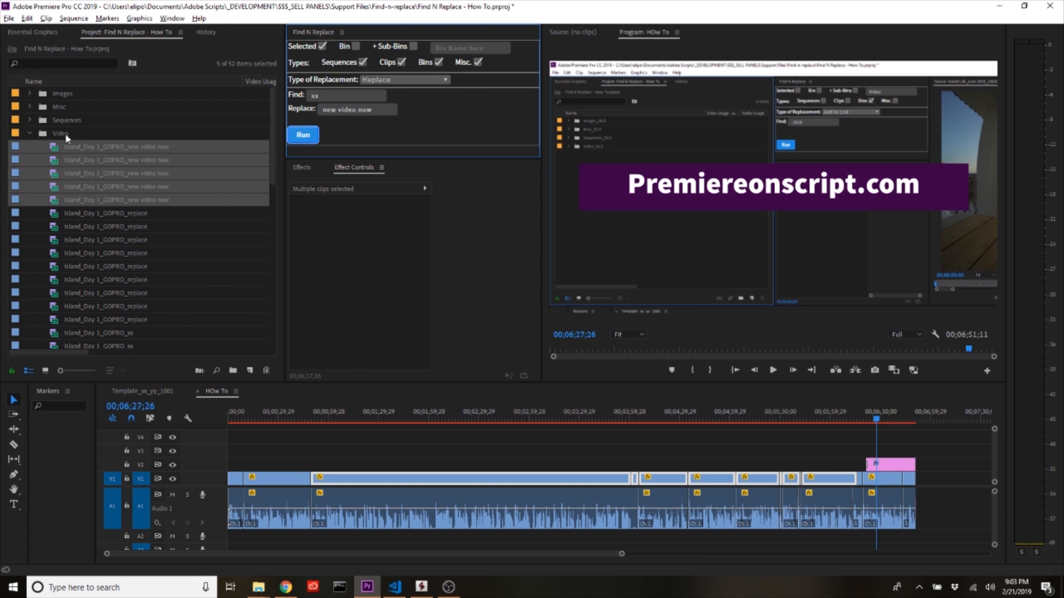
mouse_move(94, 233)
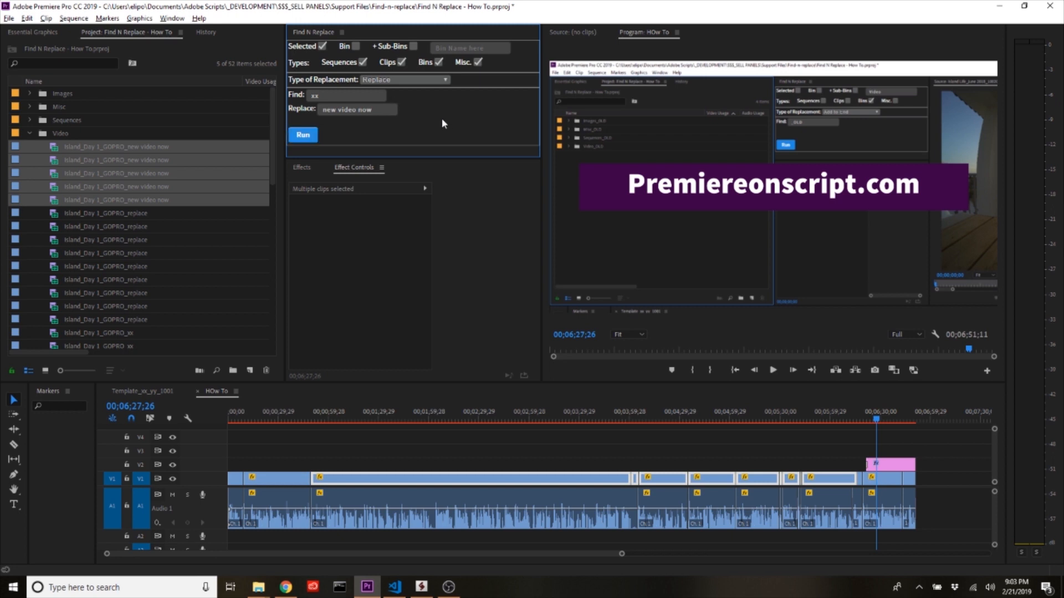
mouse_move(455, 102)
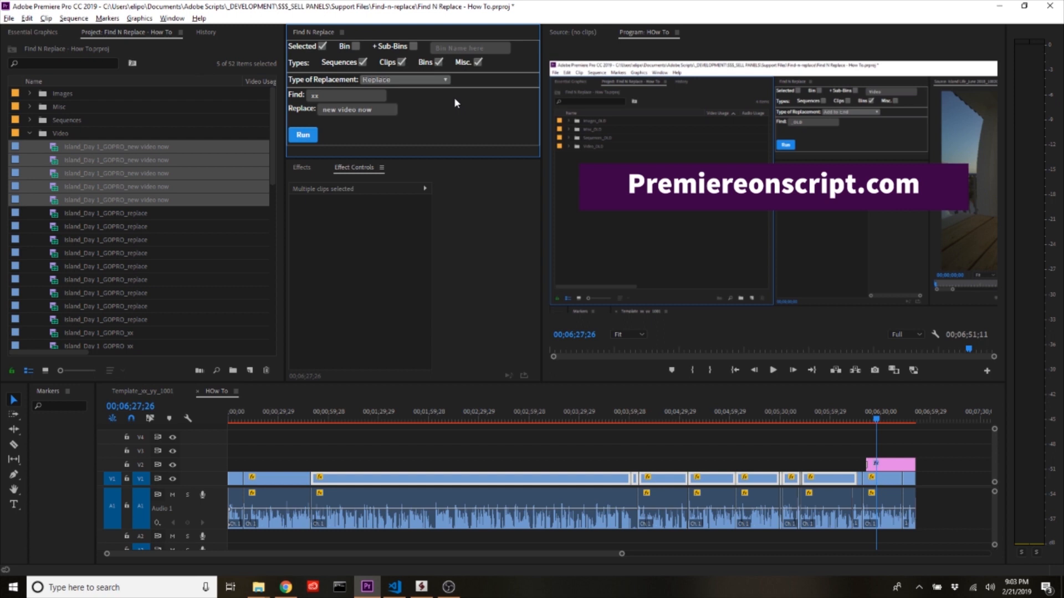
left_click(420, 587)
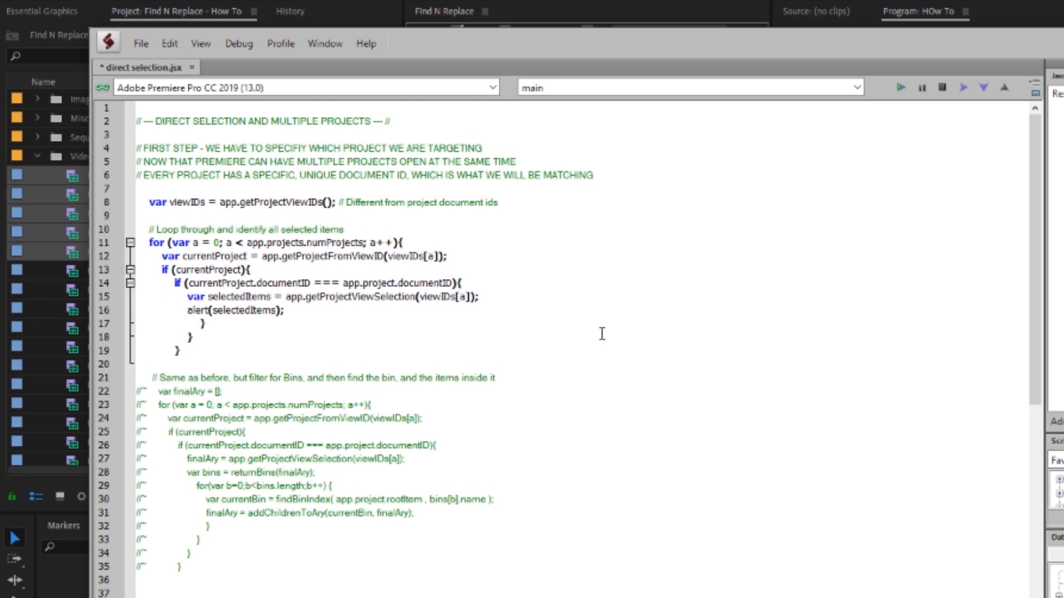
mouse_move(181, 202)
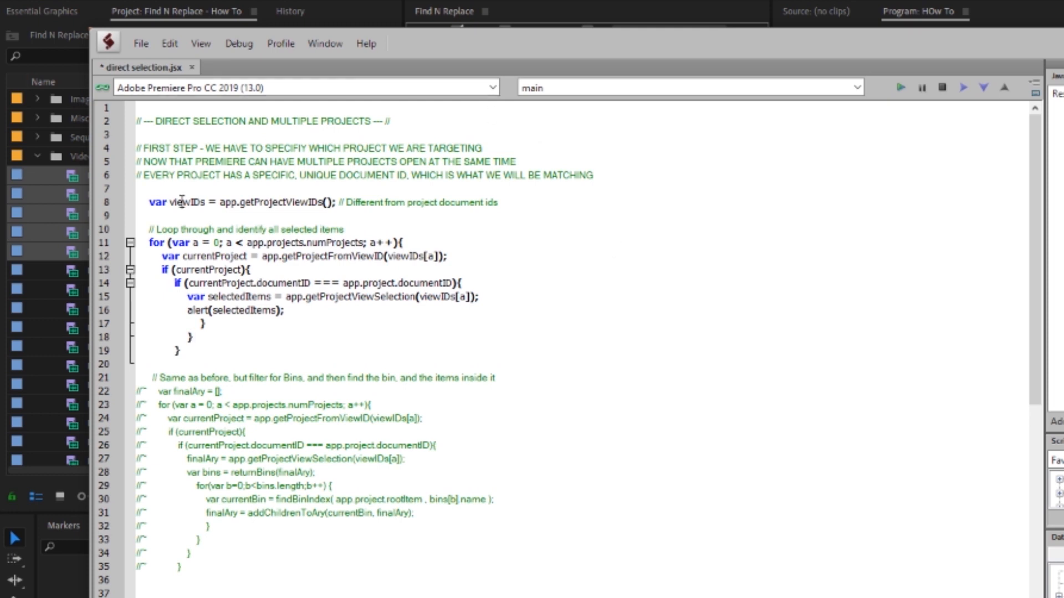
- Review the ViewIDs lookup, viewIDs[a] on line 12 and the project's documentID match on line 14
double_click(182, 201)
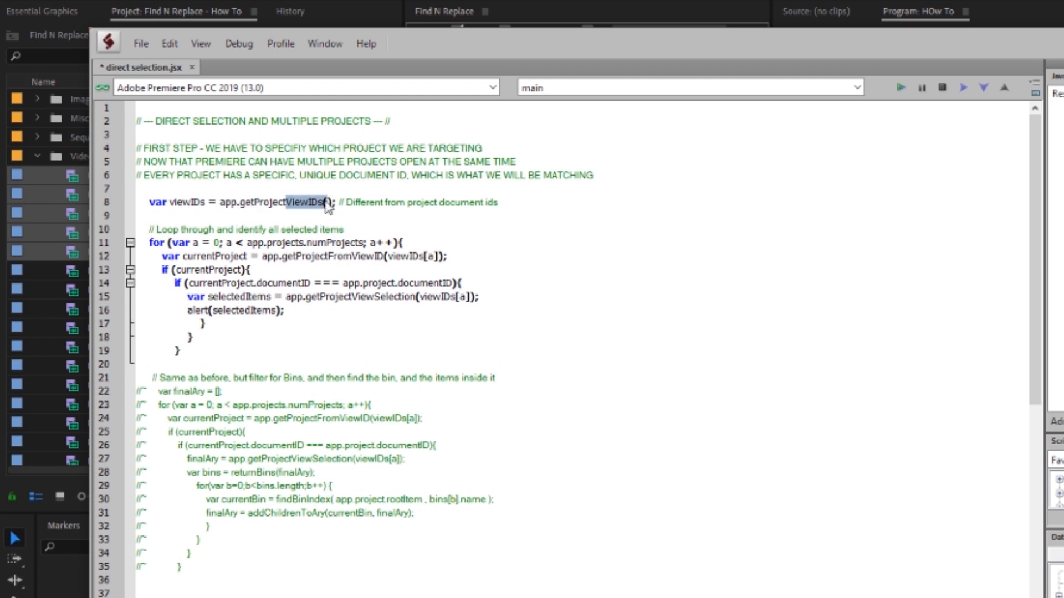
mouse_move(461, 202)
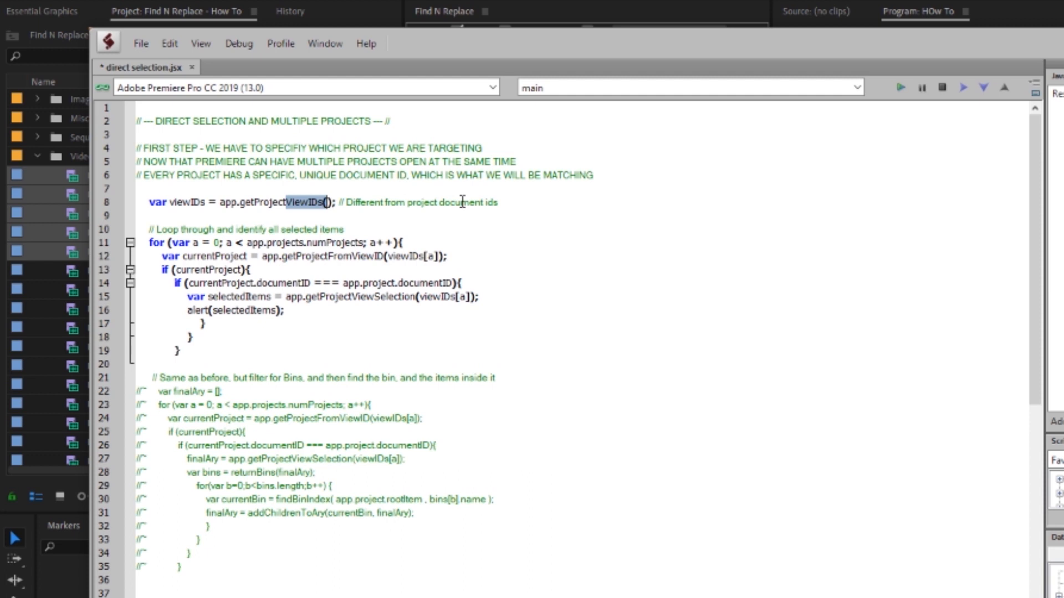
mouse_move(445, 235)
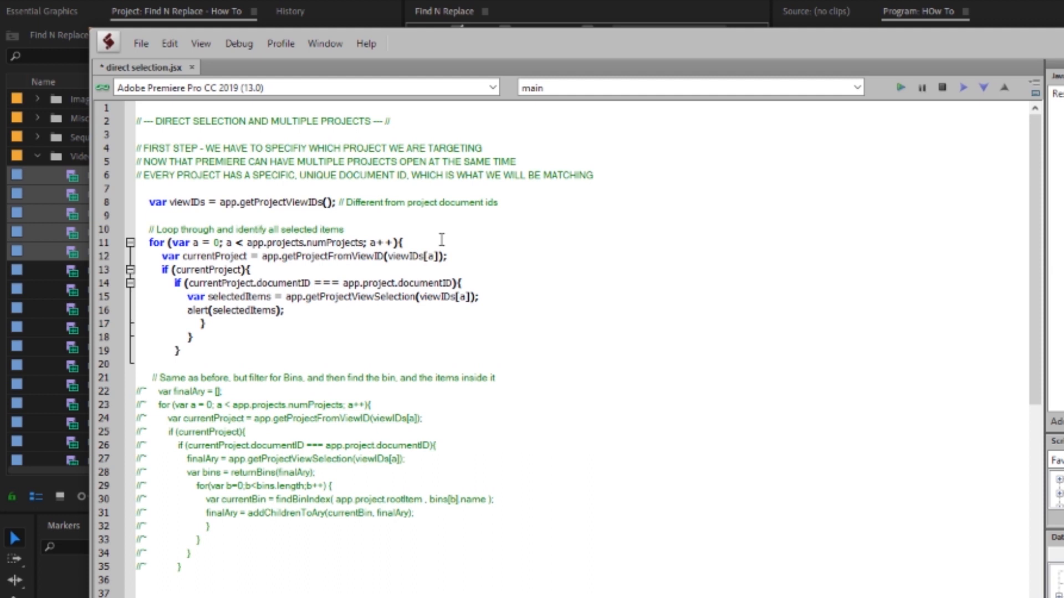
mouse_move(488, 313)
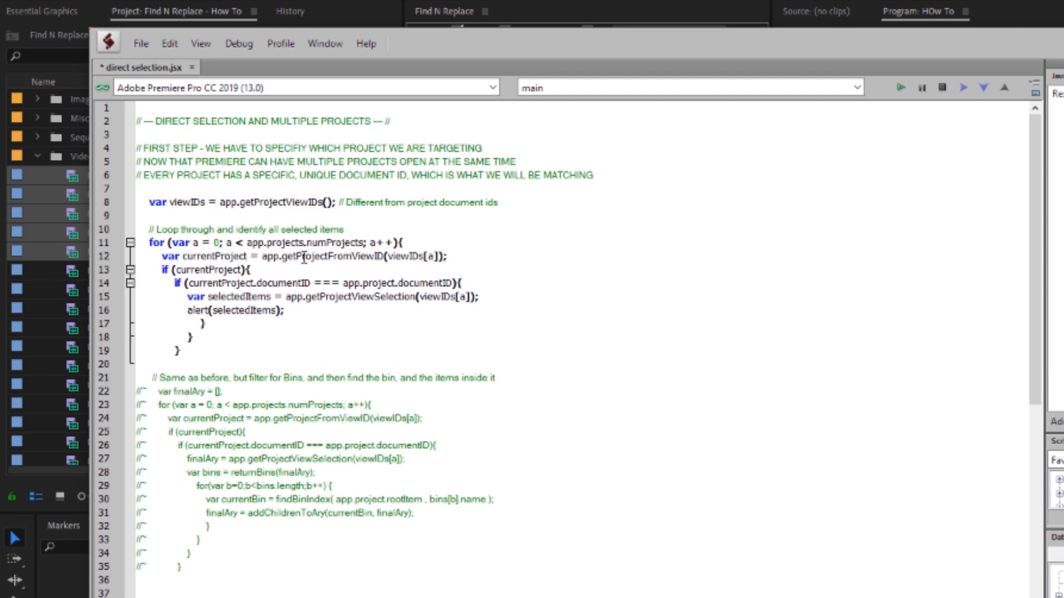
double_click(324, 256)
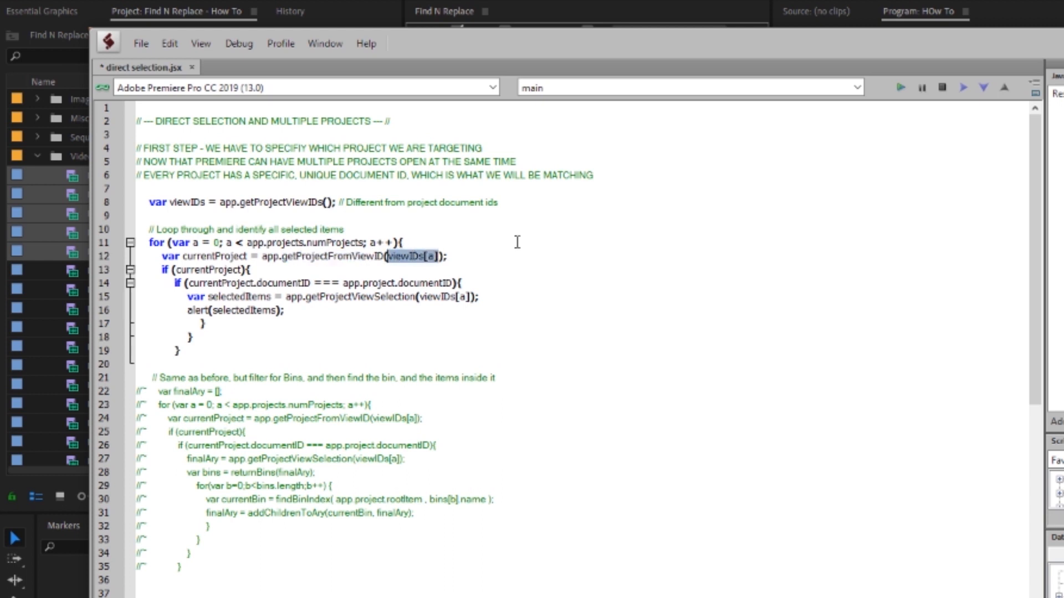
mouse_move(451, 258)
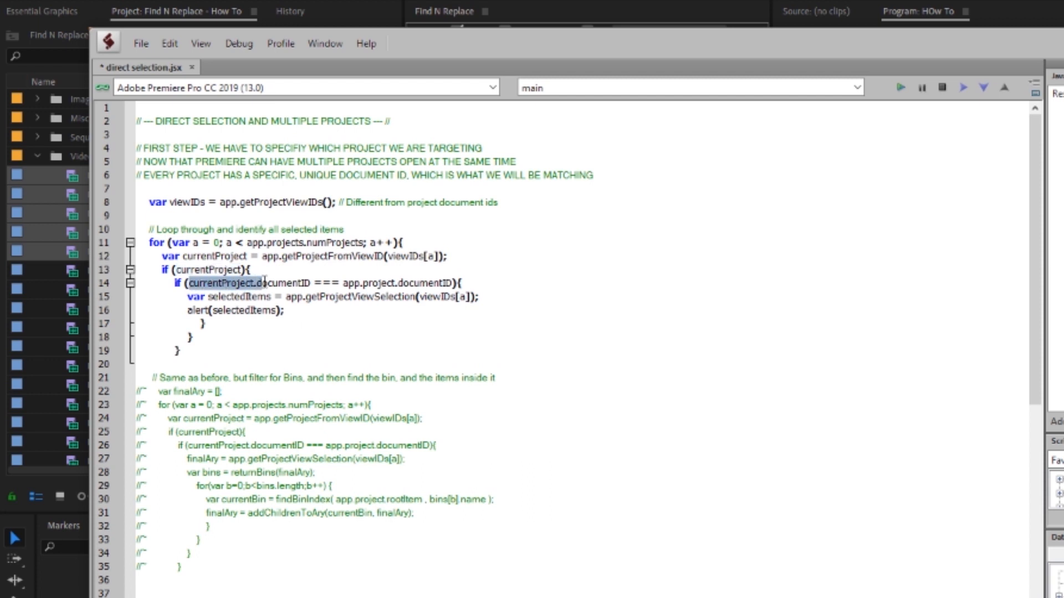
left_click(347, 283)
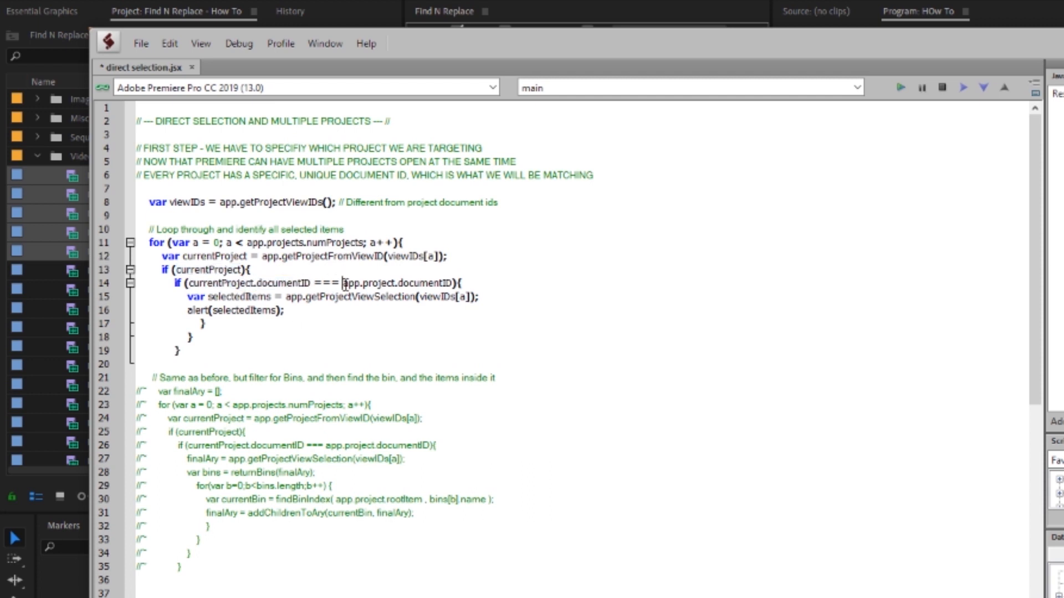
double_click(390, 284)
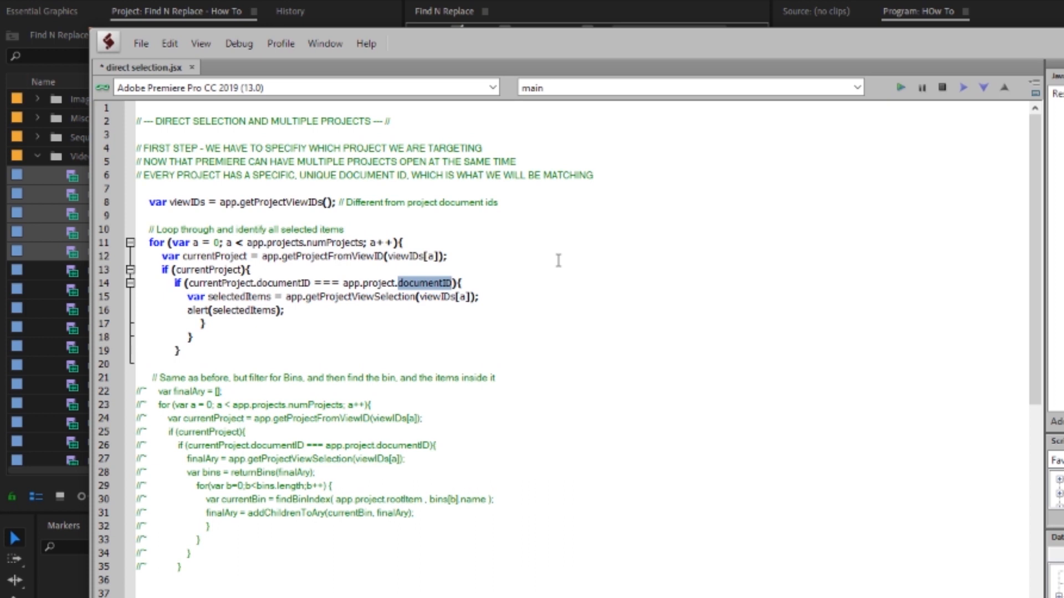
- Highlight the getProjectViewSelection call and its viewIDs[a] argument on line 15
double_click(238, 297)
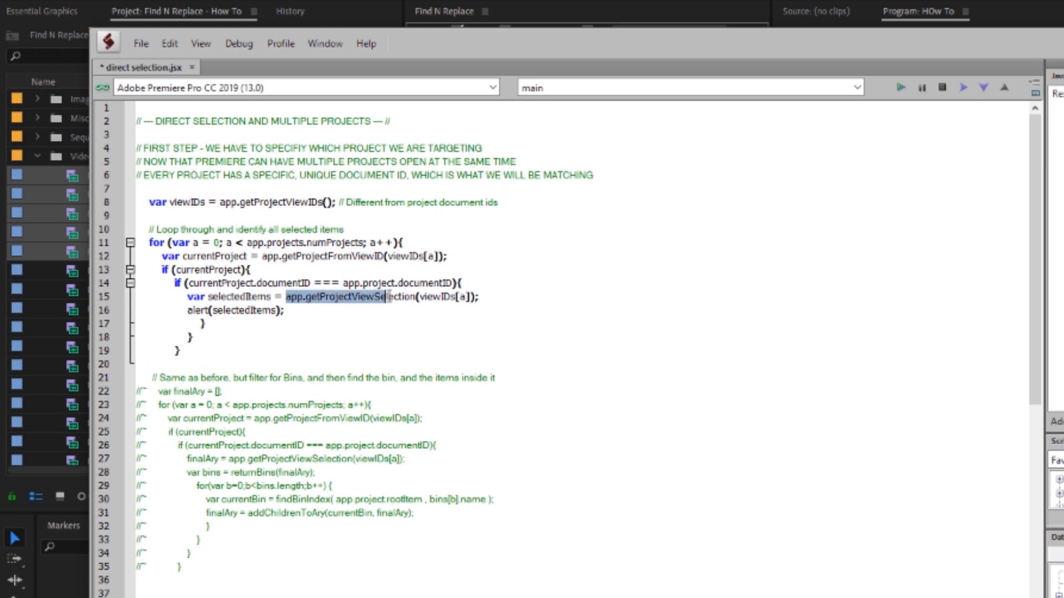
left_click(441, 297)
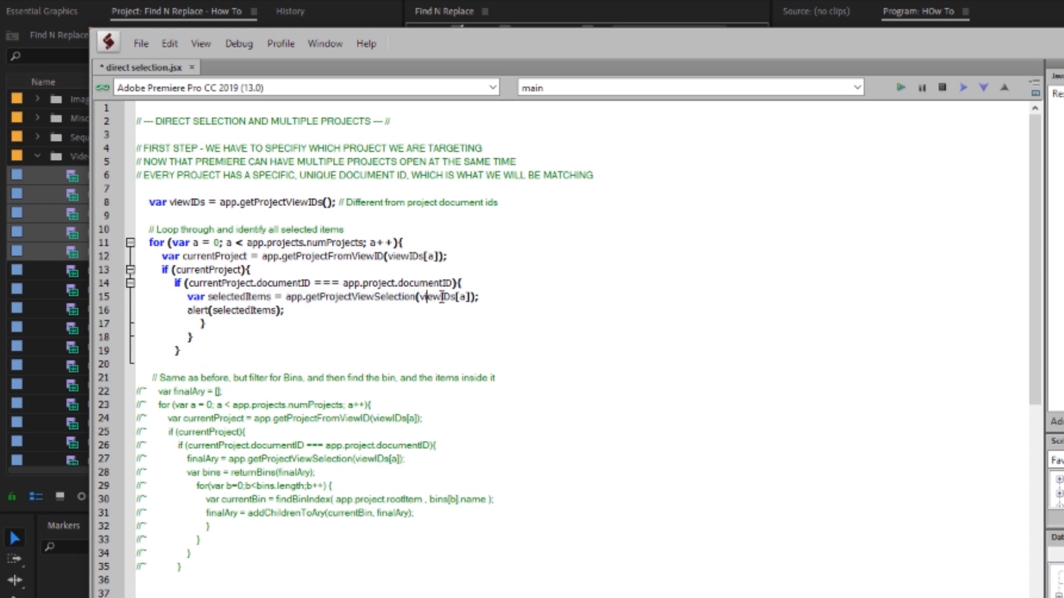
double_click(436, 297)
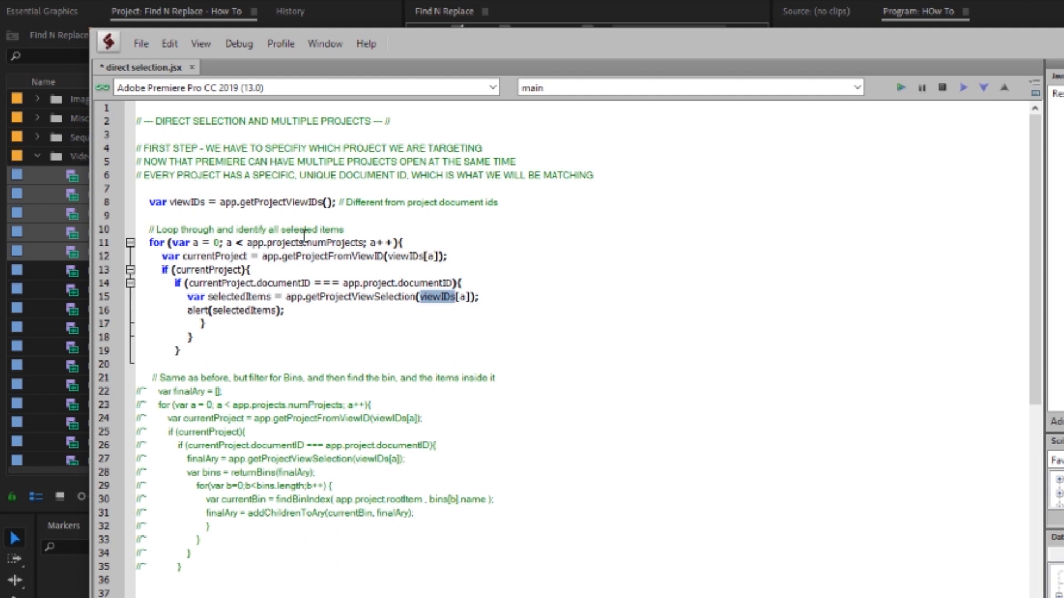
left_click(478, 297)
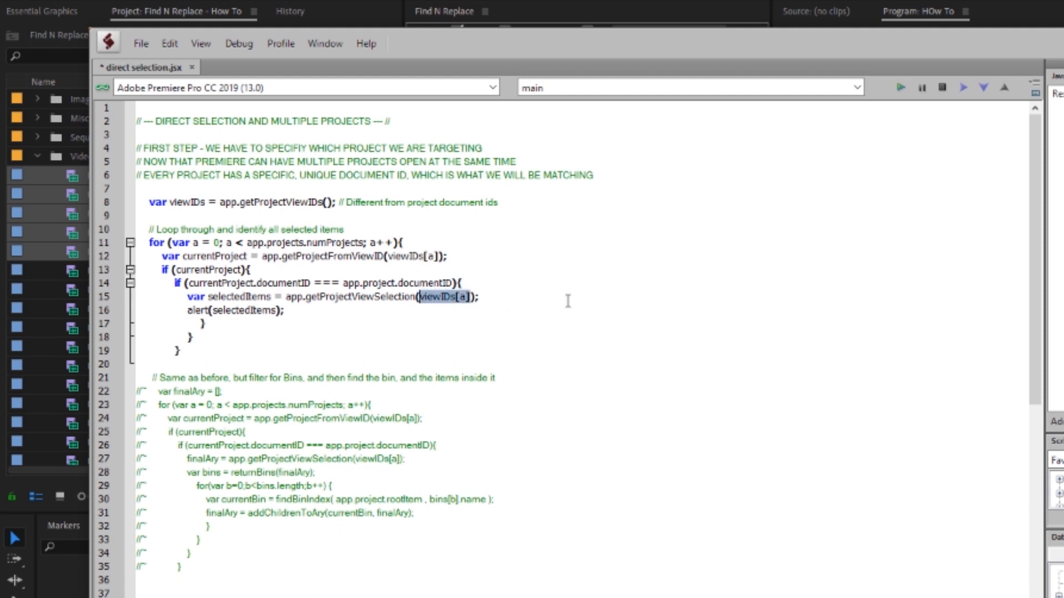
mouse_move(320, 318)
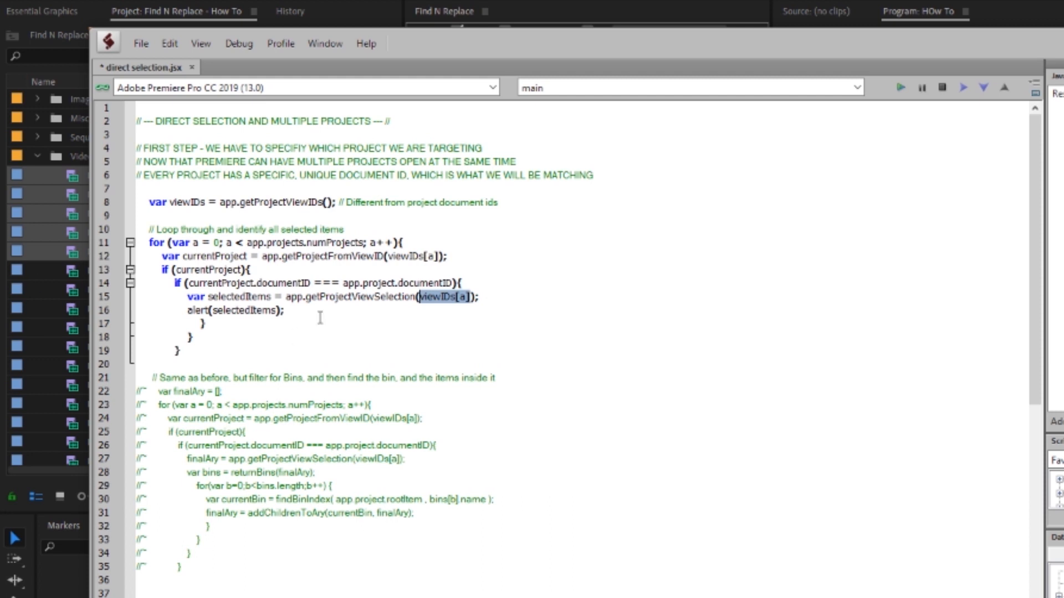
left_click(429, 158)
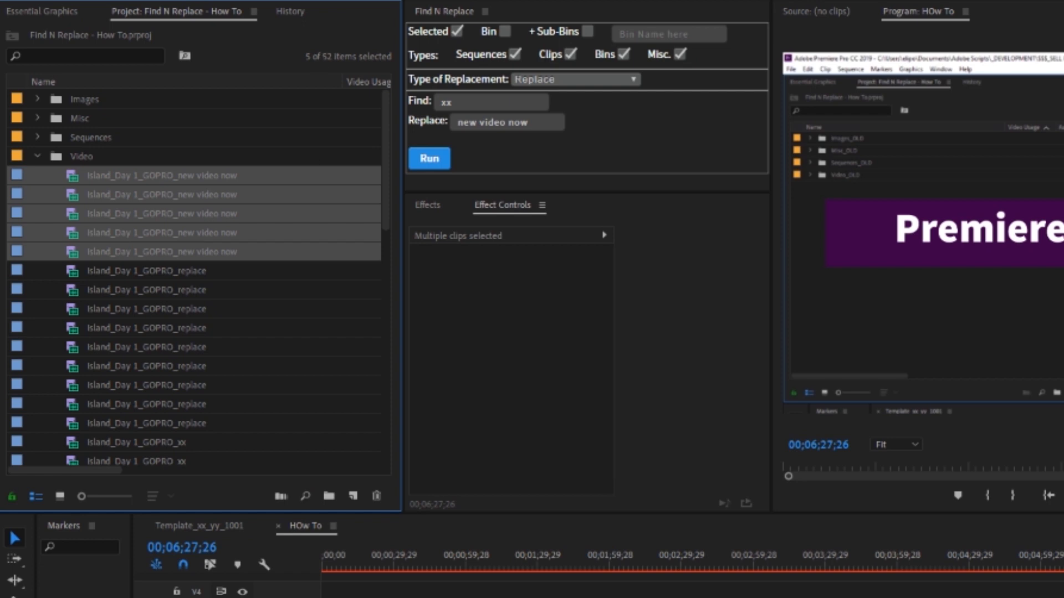
- Check the renamed selected clips in Premiere, then return to the direct selection.jsx script
left_click(429, 158)
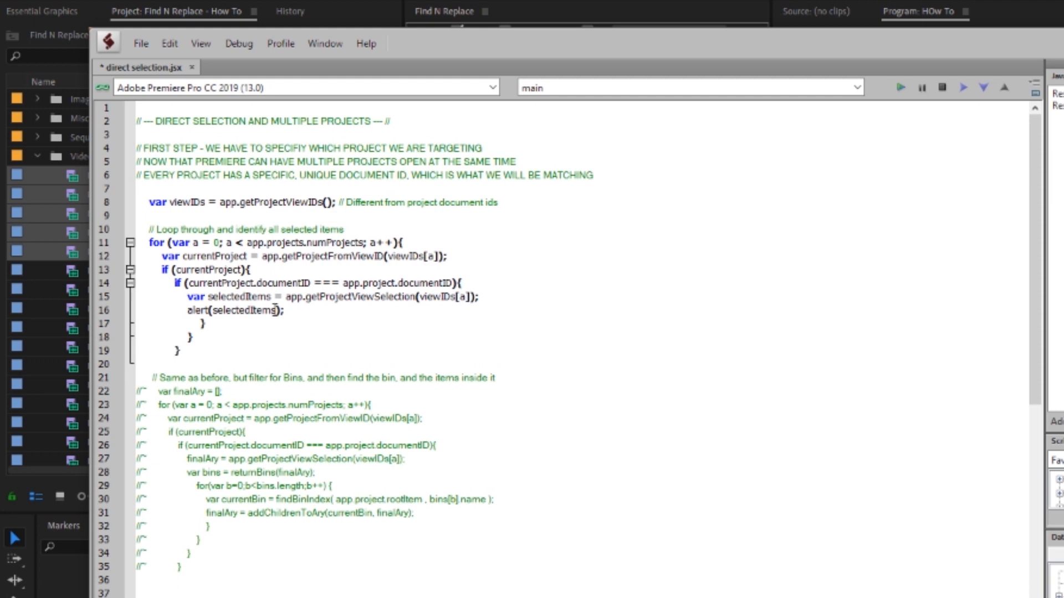
- Review the bin-filtering loop, its finalAry declaration and the Bins comment
left_click_drag(151, 242, 178, 350)
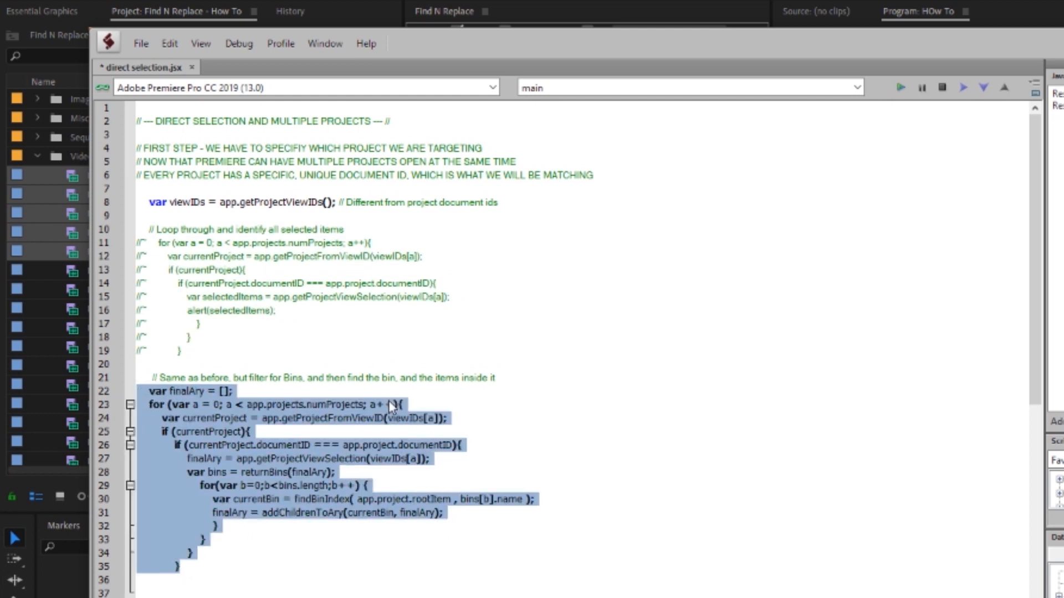
scroll("down", 3)
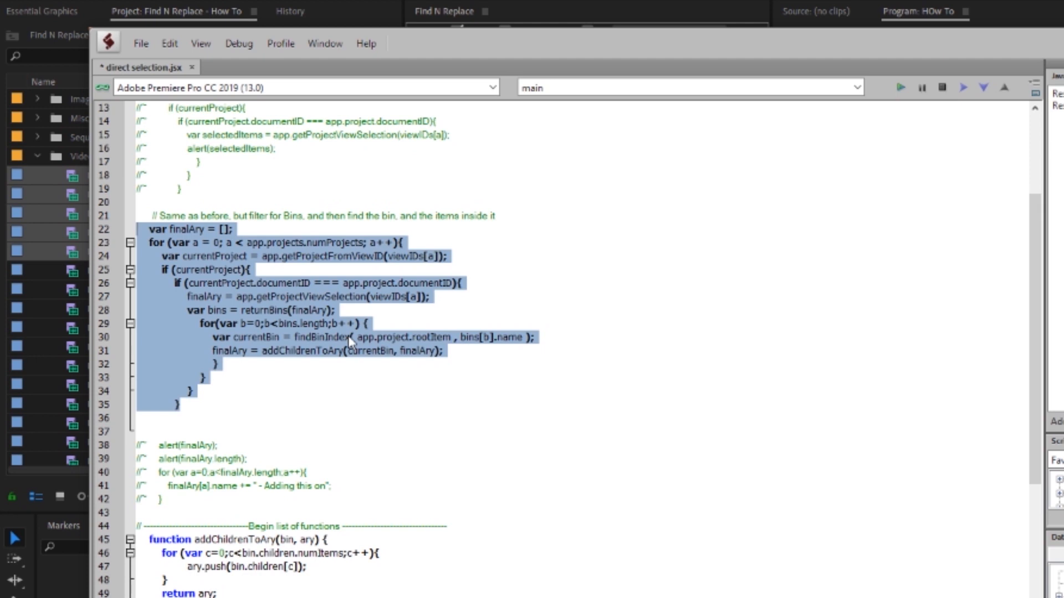
scroll("down", 3)
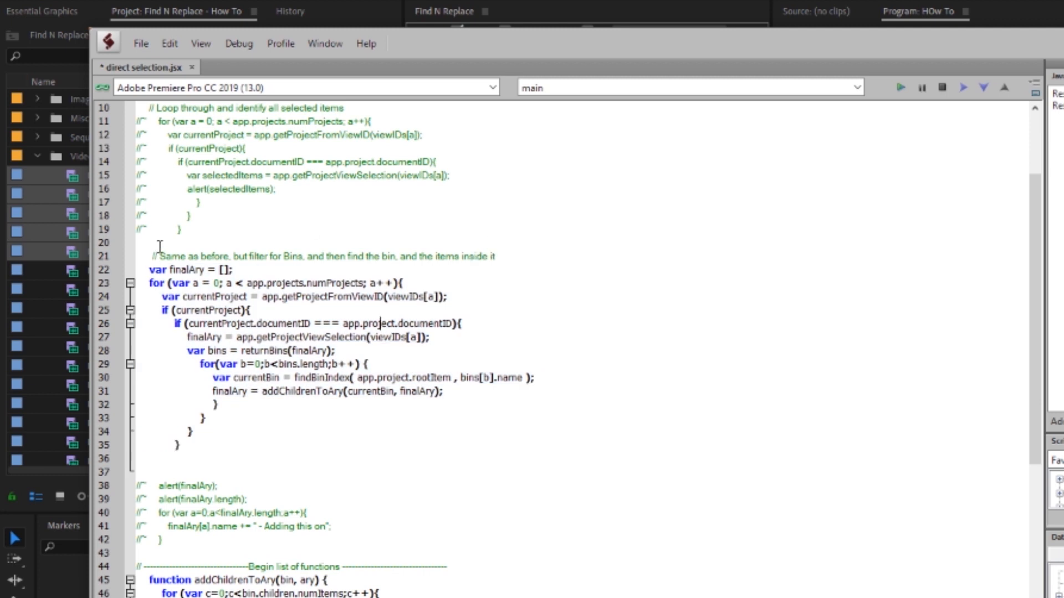
triple_click(186, 270)
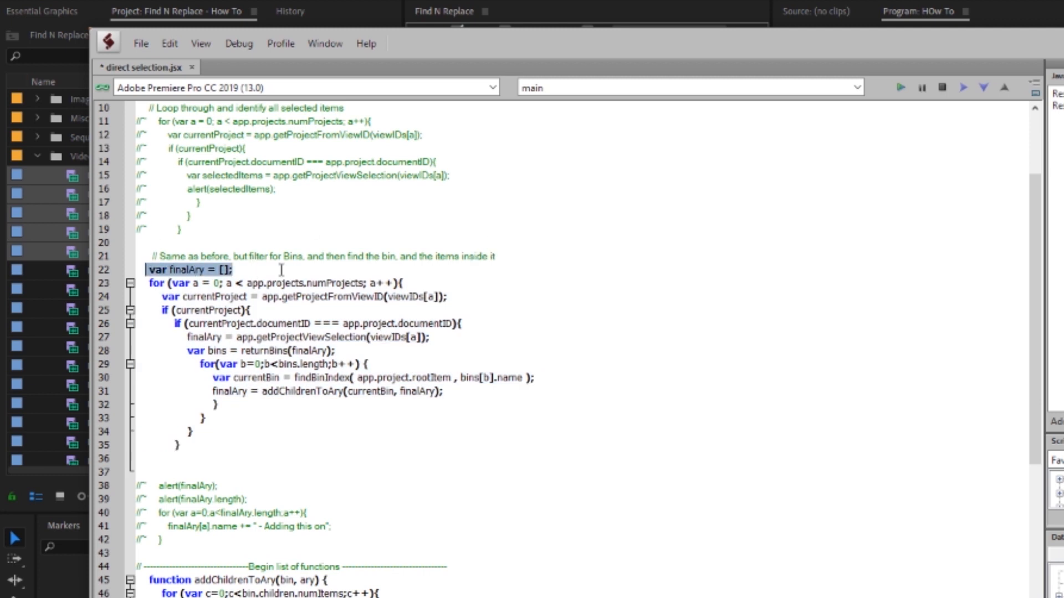
double_click(184, 269)
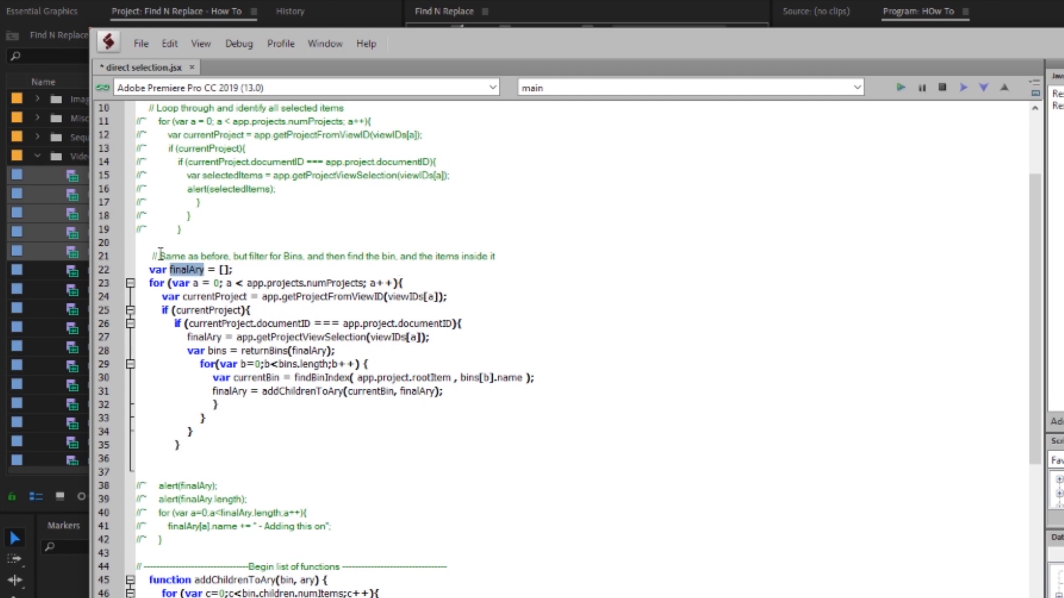
left_click_drag(157, 257, 488, 257)
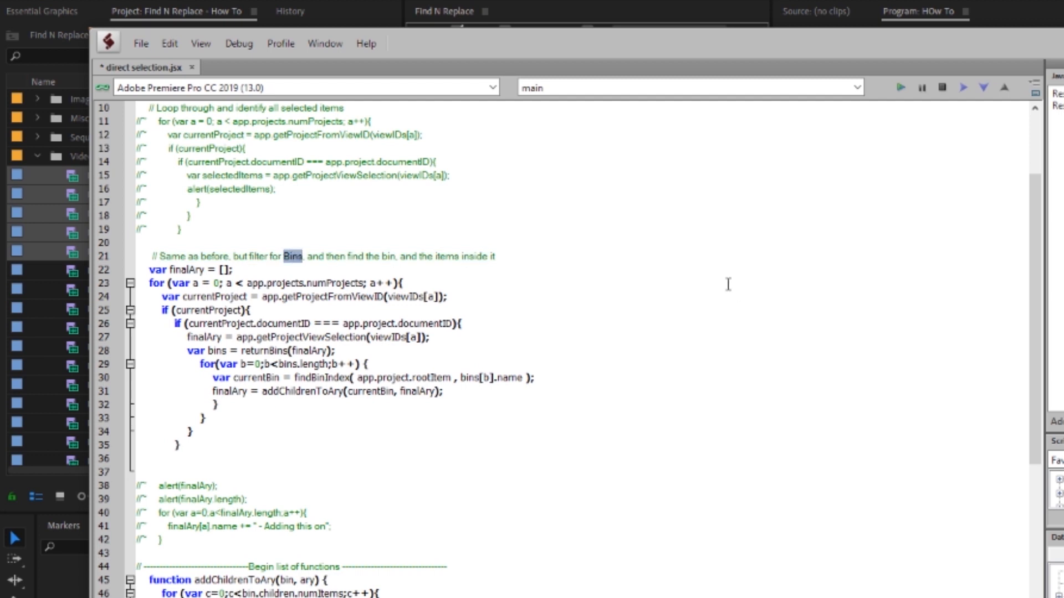
- In Premiere select three Video-bin clips plus the Sequences bin, and expand the Sequences bin
left_click(428, 158)
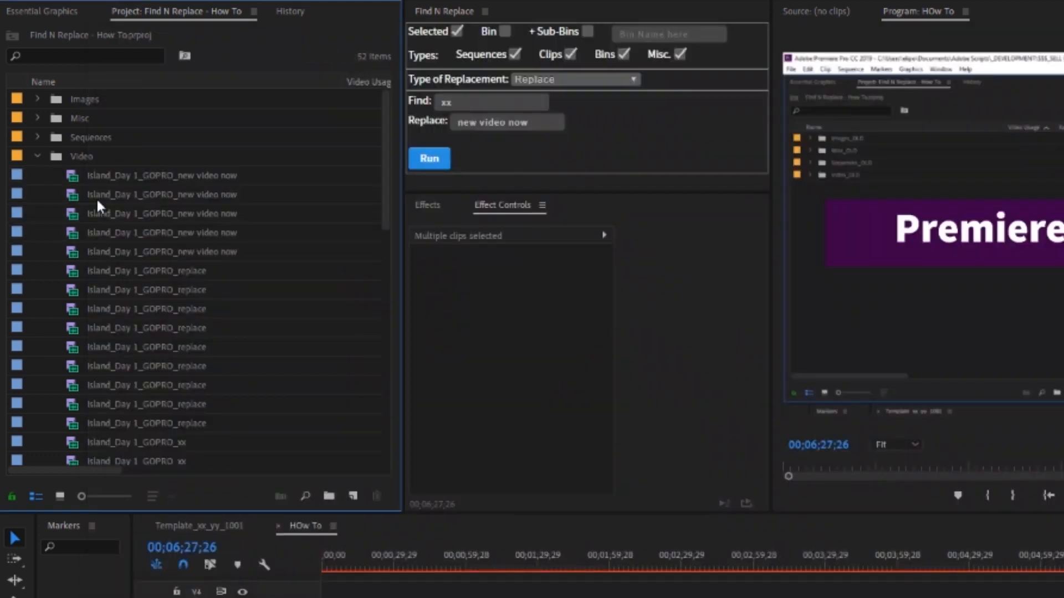
left_click(162, 270)
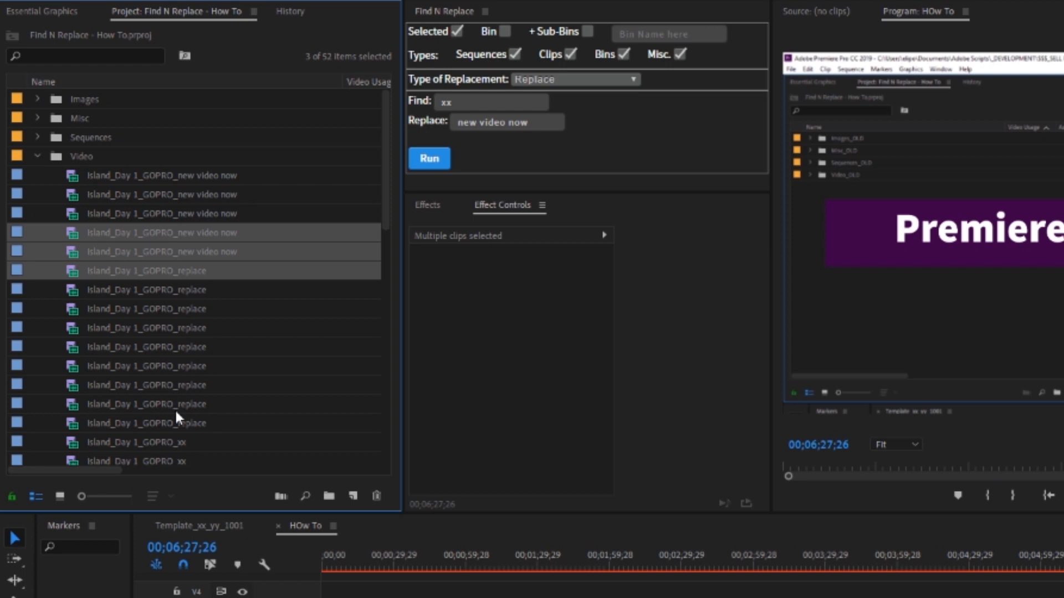
left_click(91, 136)
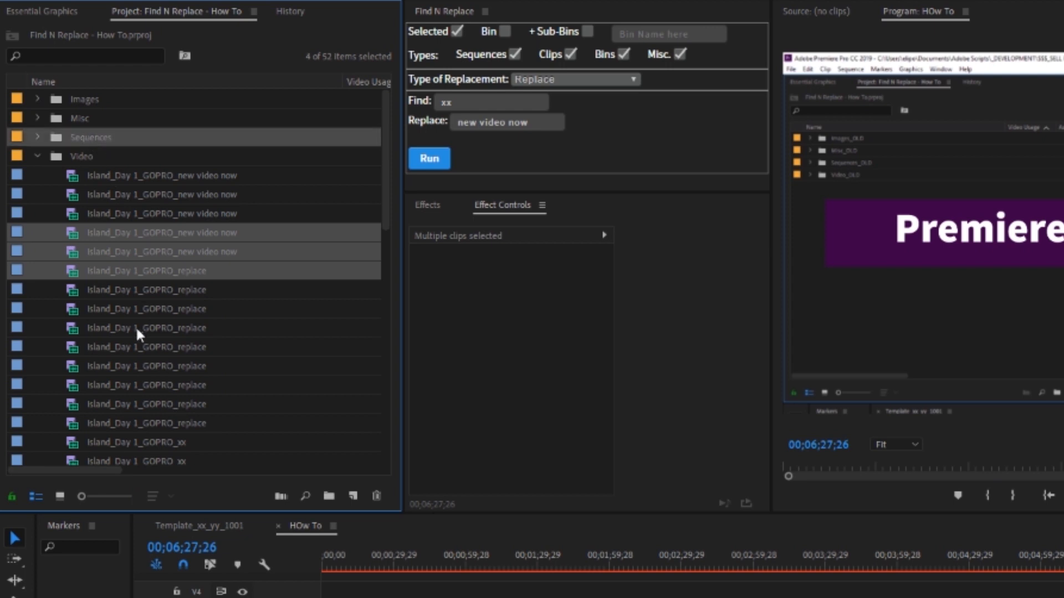
mouse_move(78, 141)
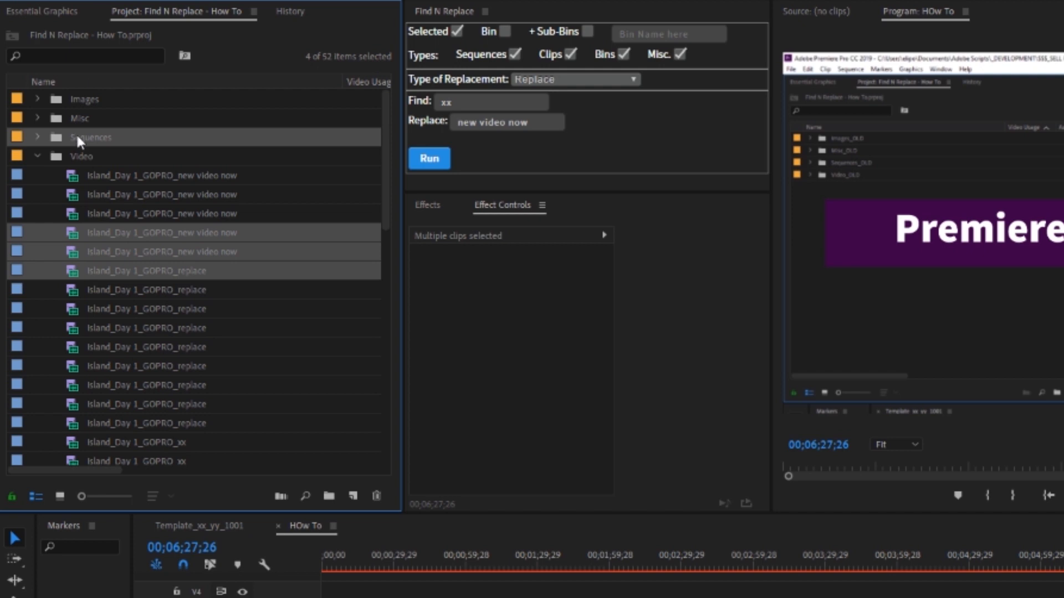
mouse_move(127, 266)
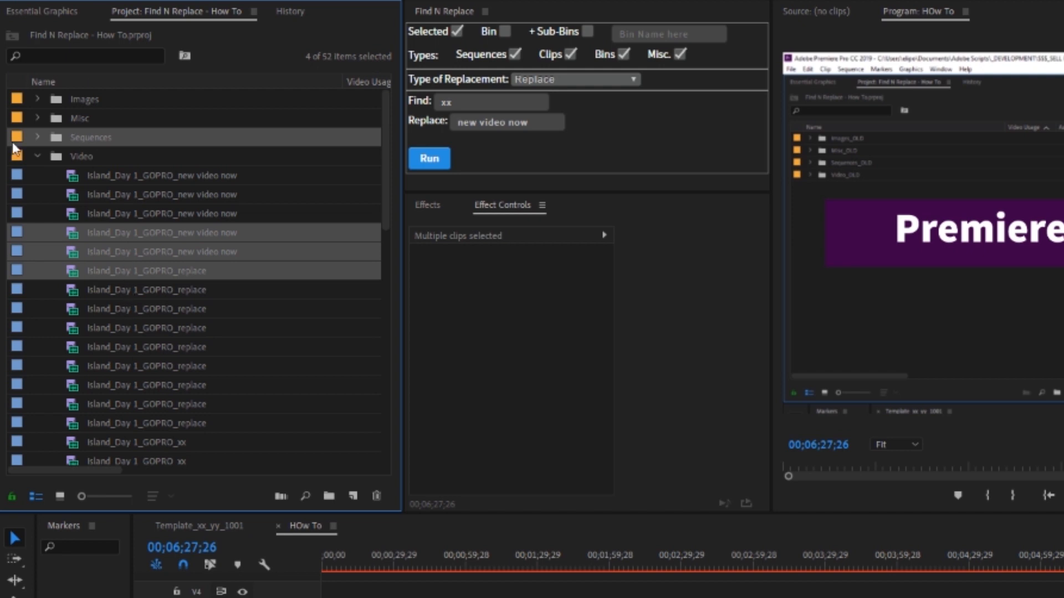
left_click(38, 137)
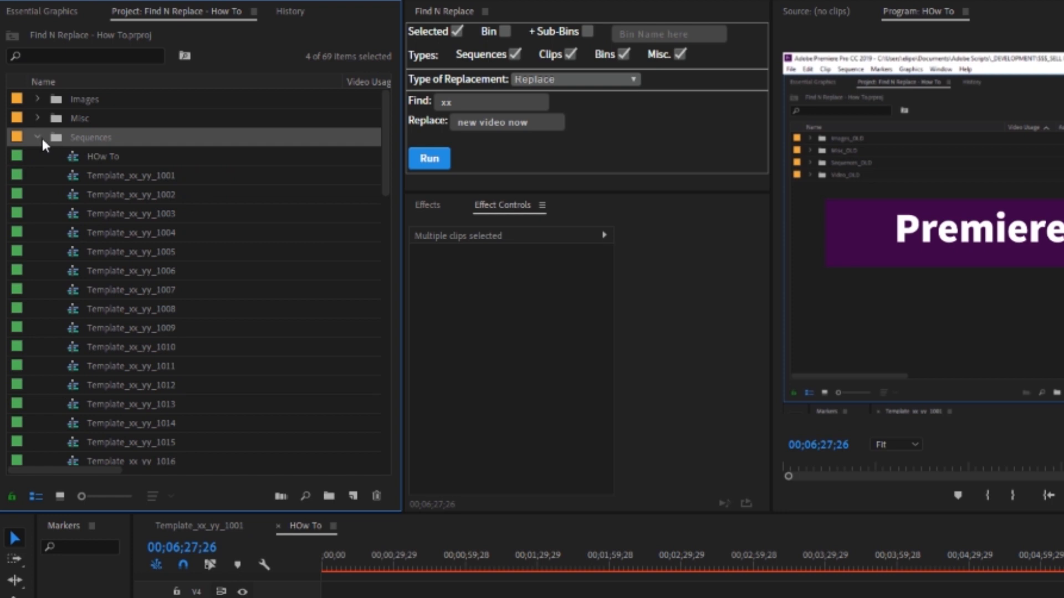
scroll("down", 3)
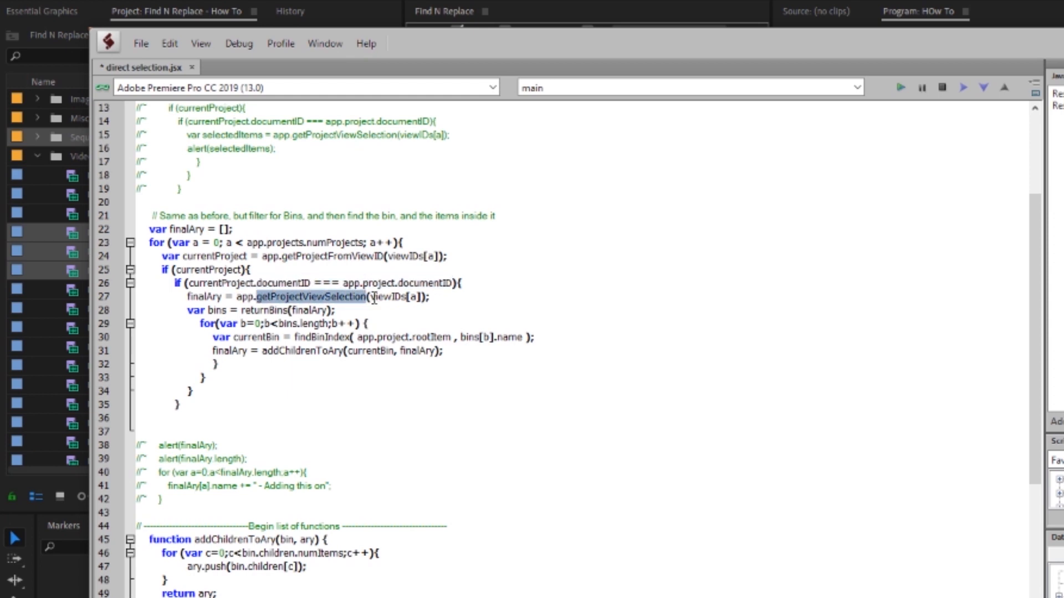
double_click(205, 296)
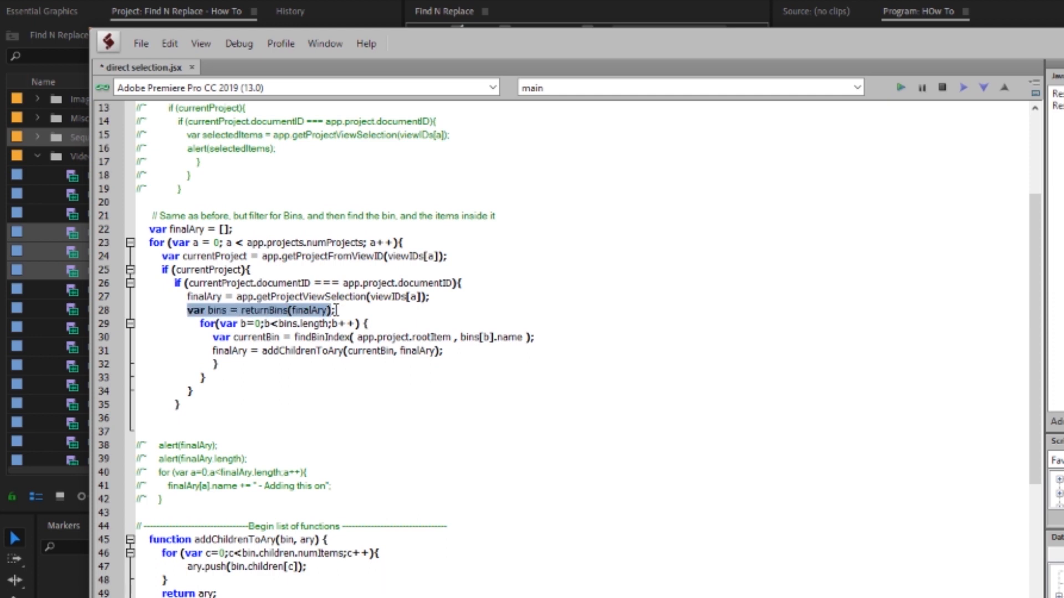
mouse_move(538, 268)
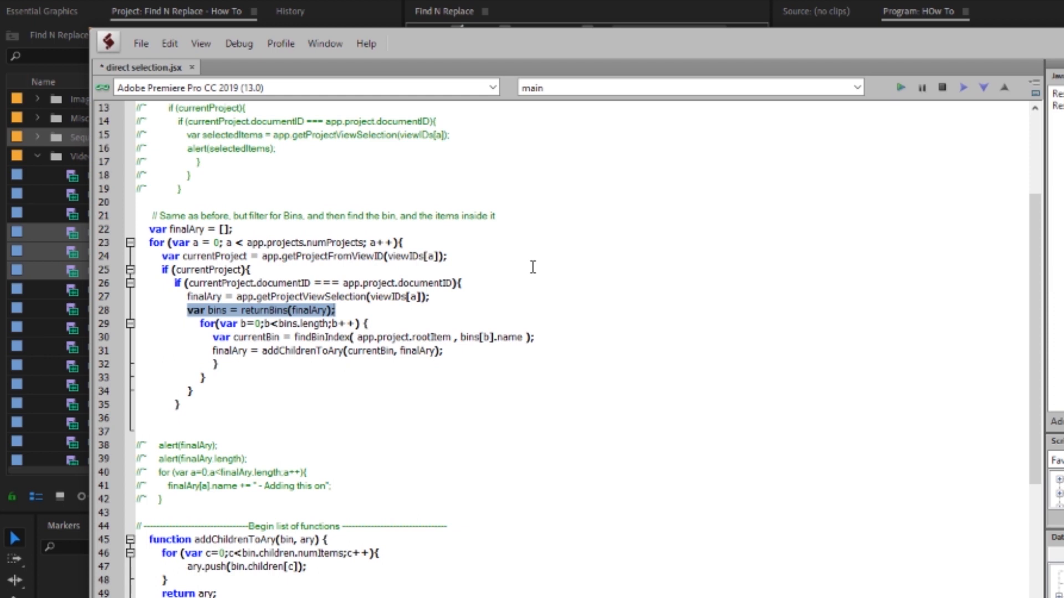
scroll("down", 3)
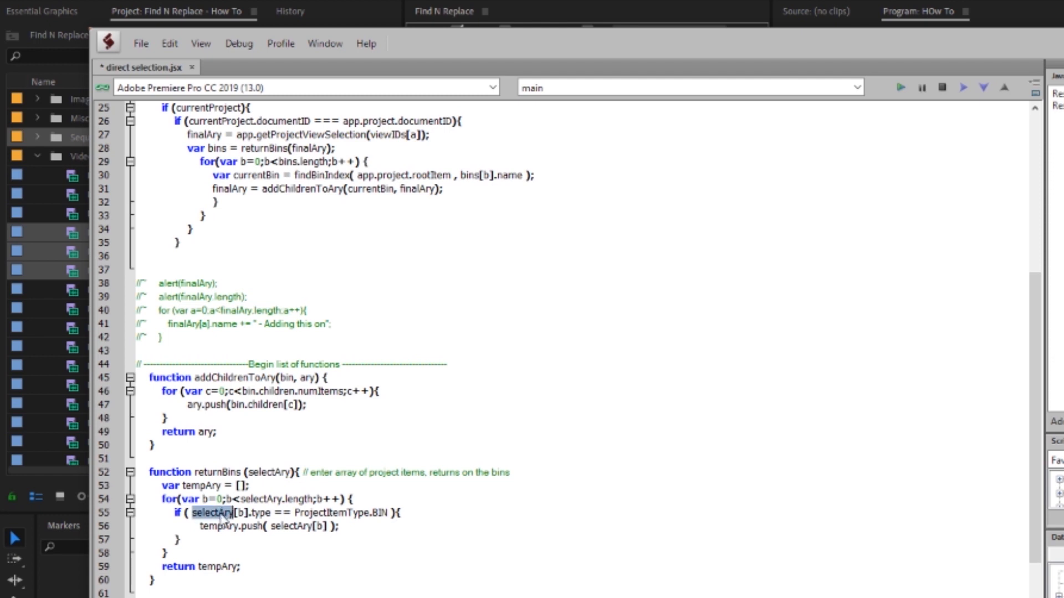
double_click(260, 513)
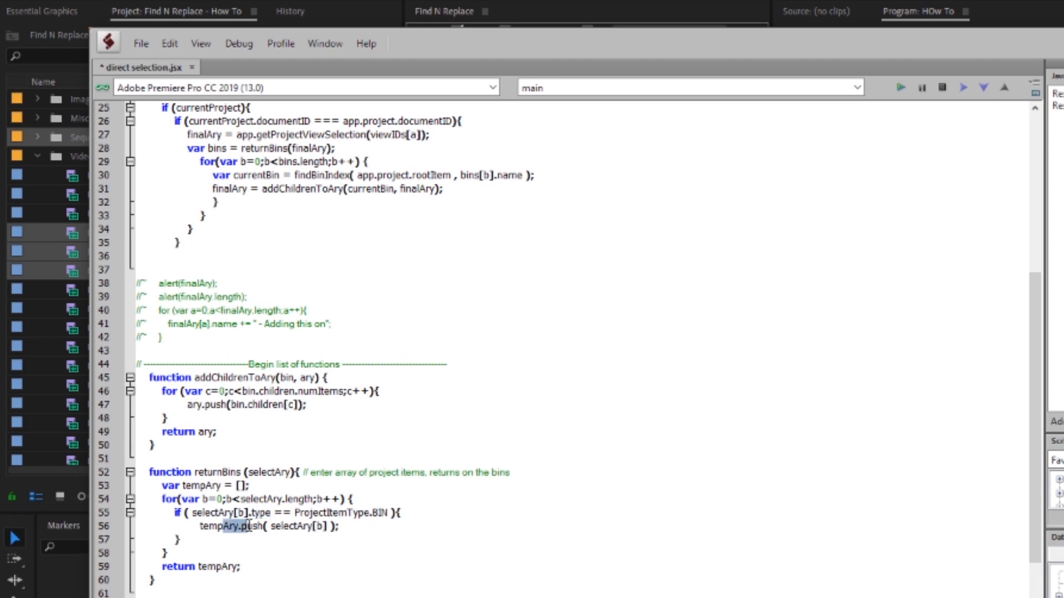
double_click(217, 527)
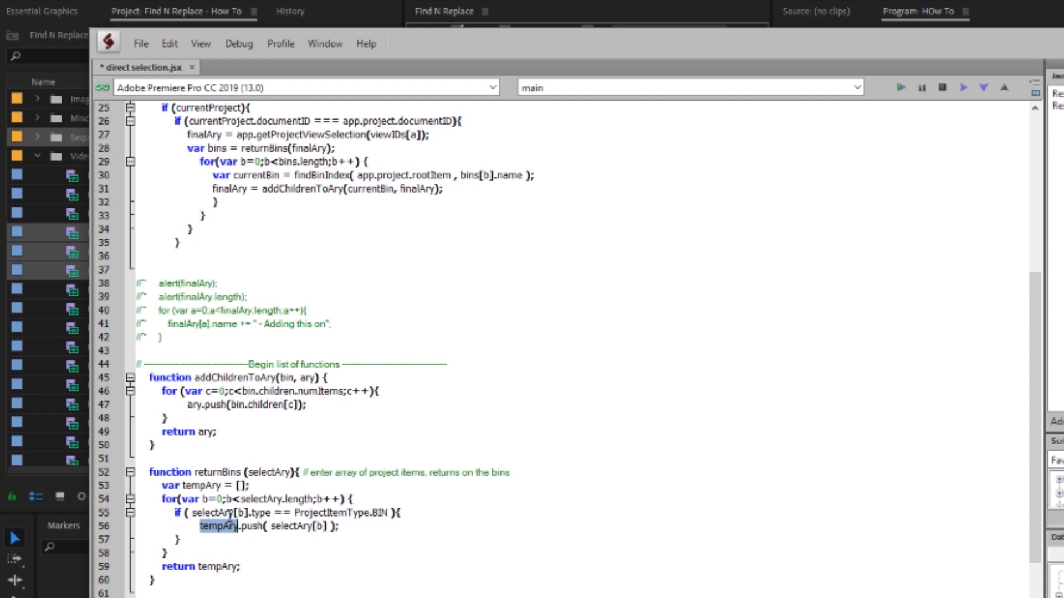
double_click(217, 566)
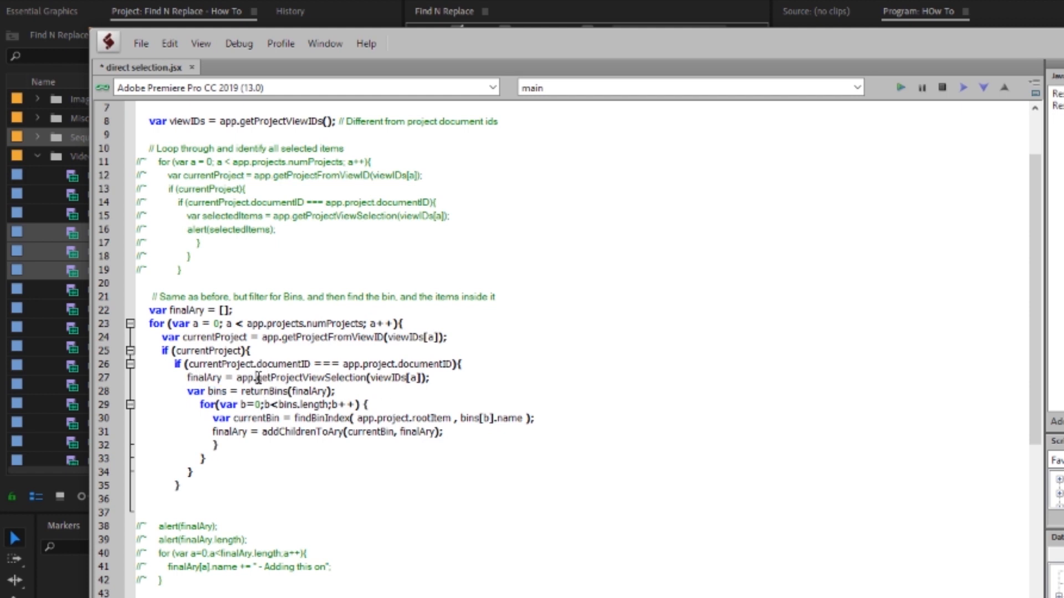
scroll("down", 3)
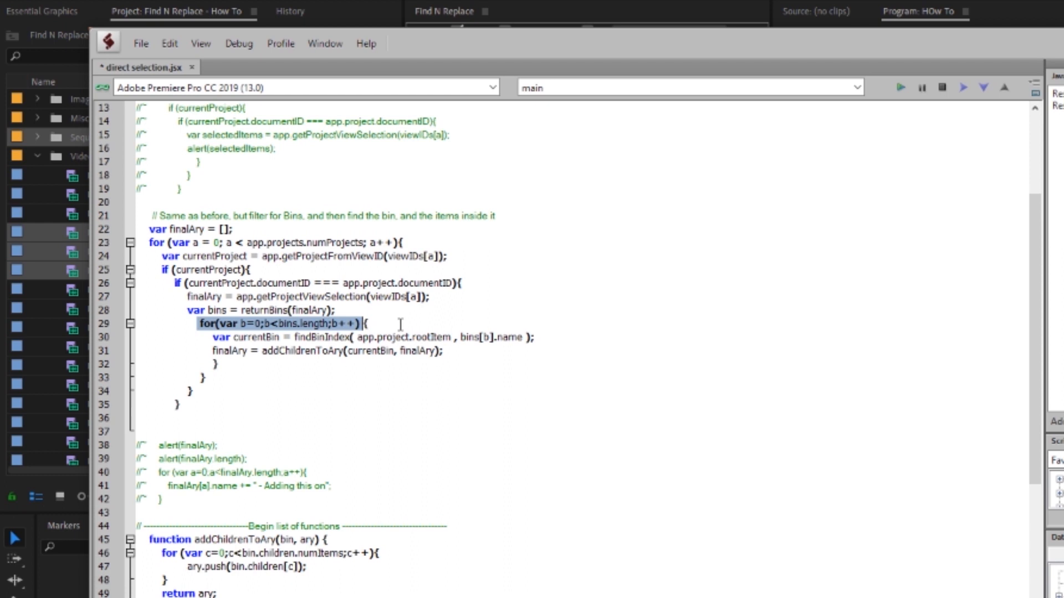
left_click(429, 158)
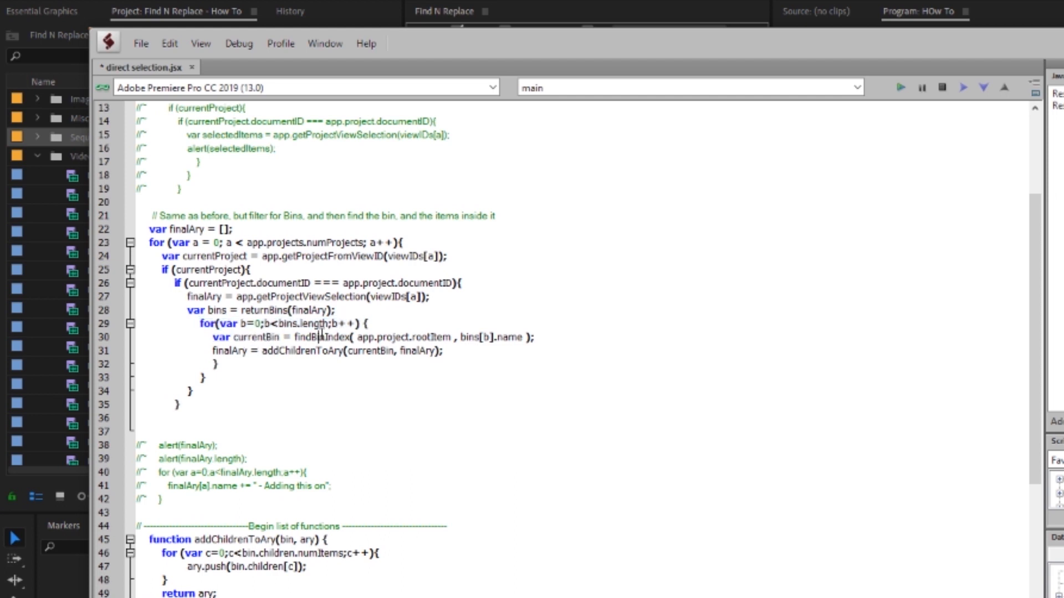
double_click(322, 338)
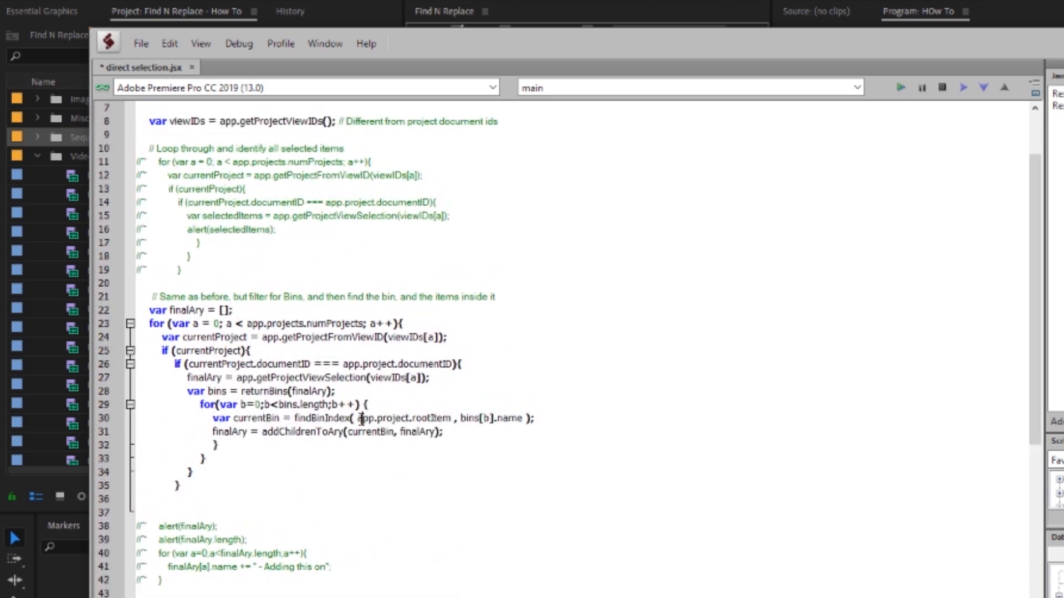
double_click(404, 418)
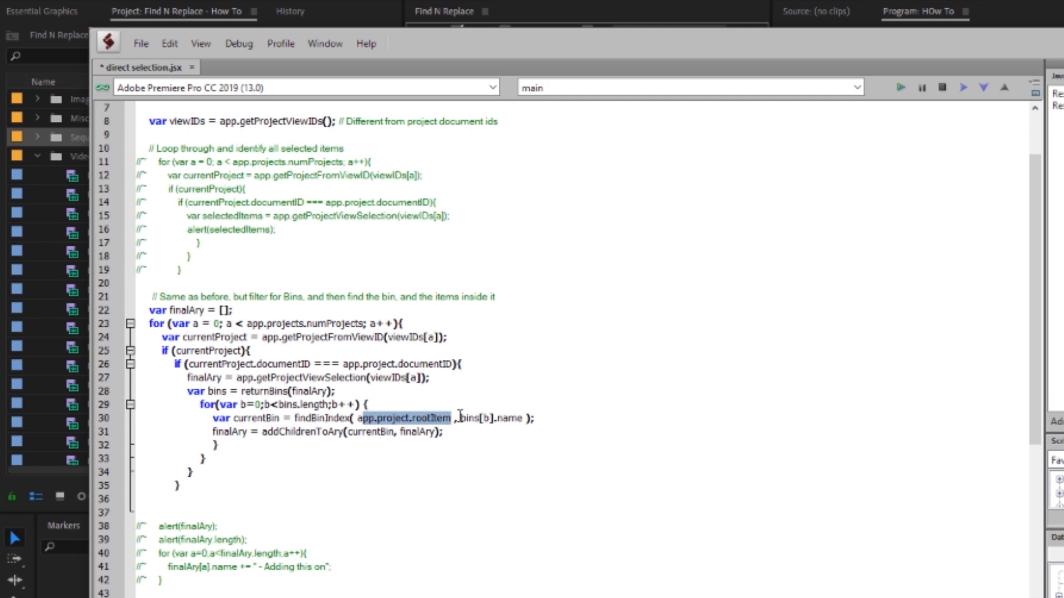
double_click(490, 419)
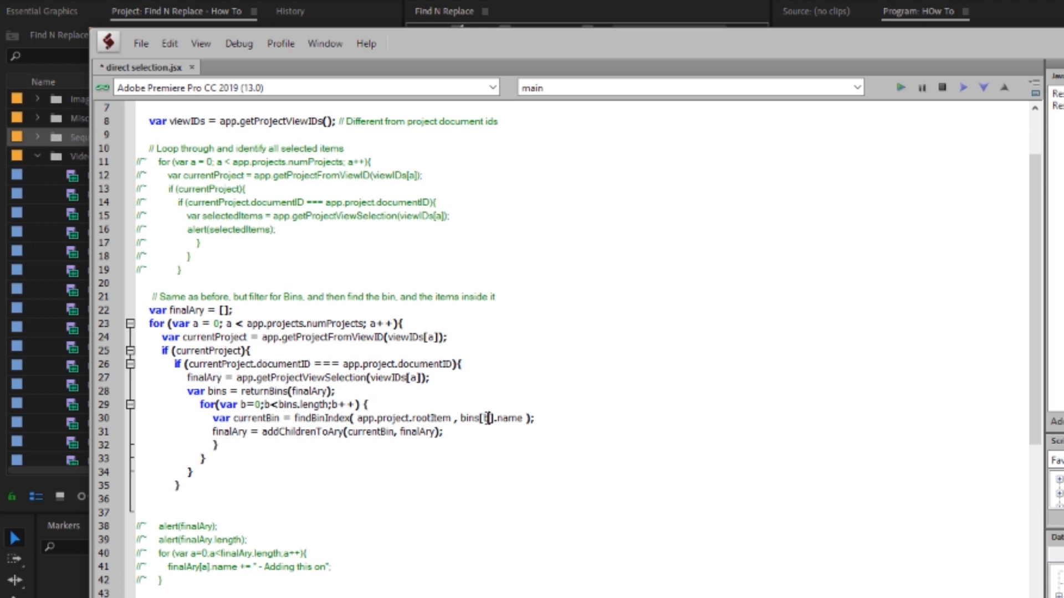
double_click(511, 417)
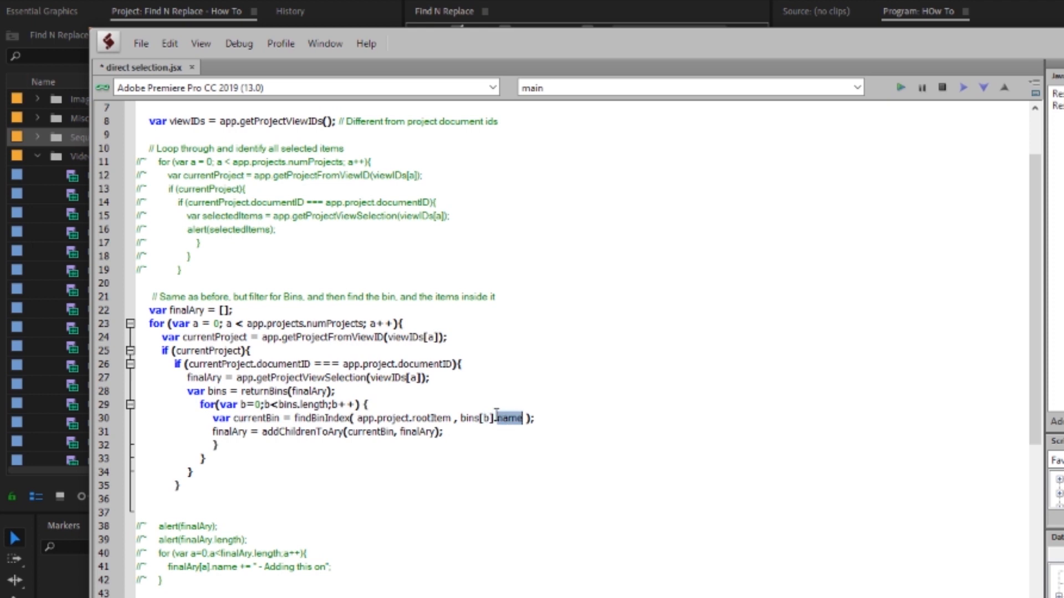
double_click(255, 418)
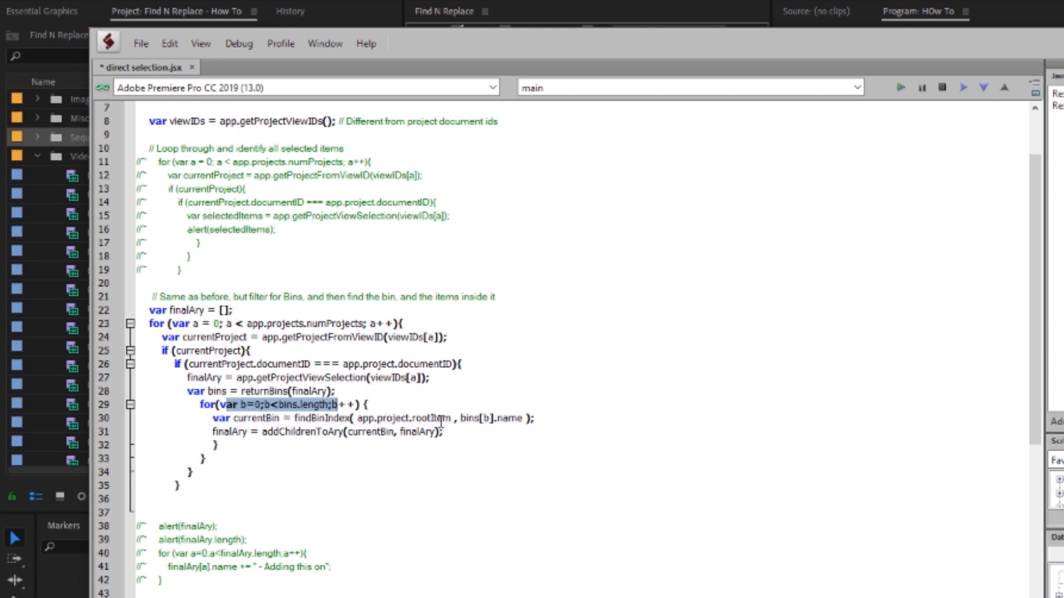
double_click(227, 433)
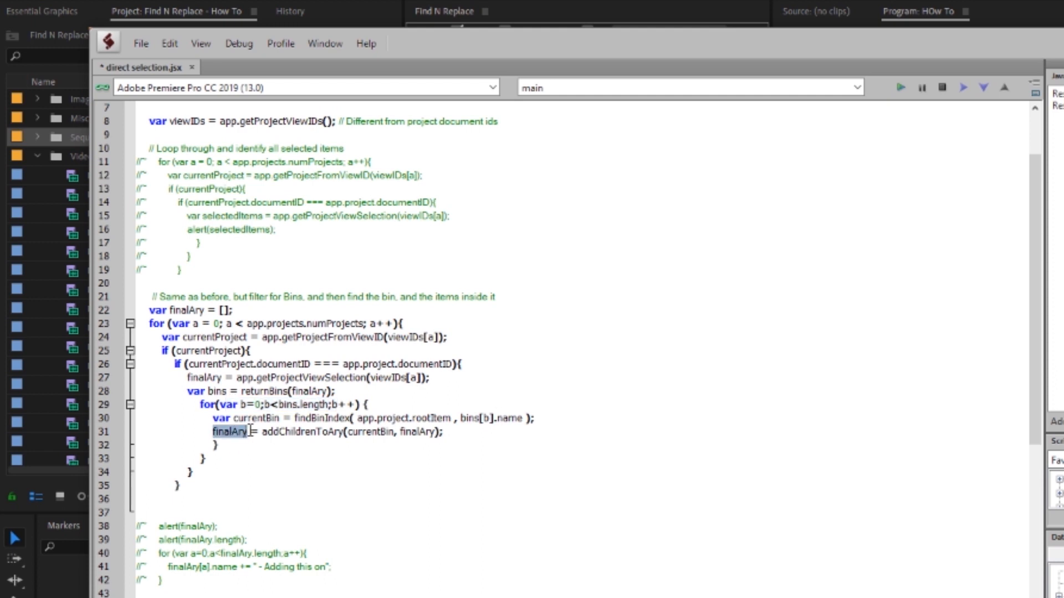
double_click(297, 432)
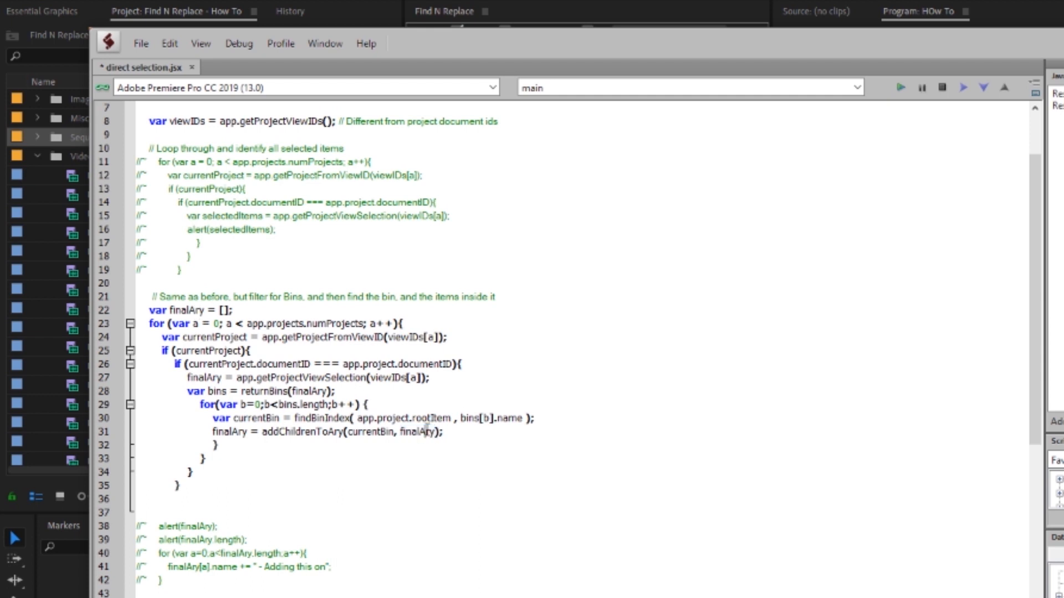
double_click(416, 432)
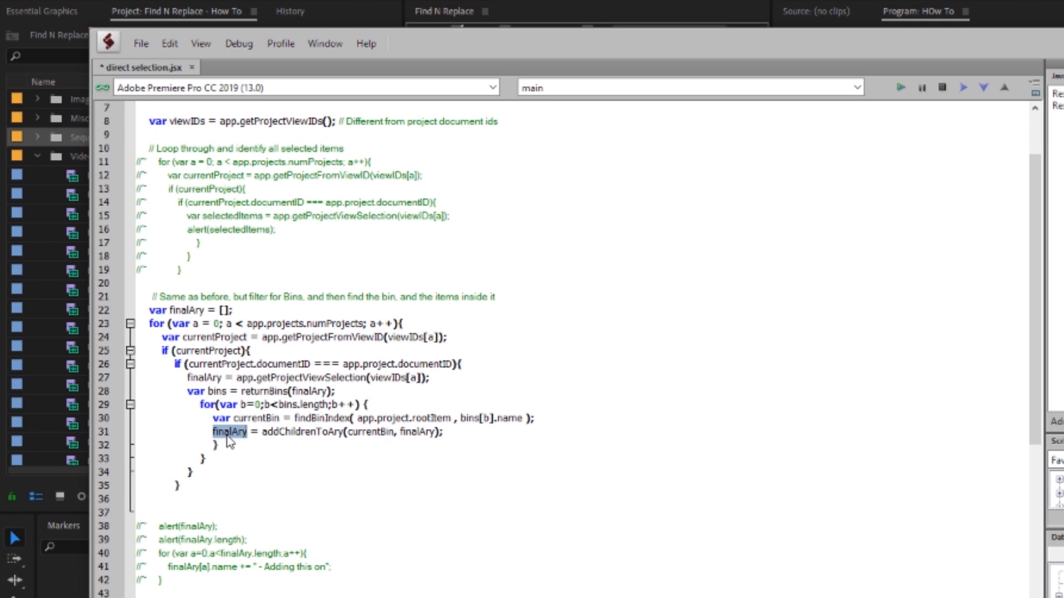
mouse_move(236, 437)
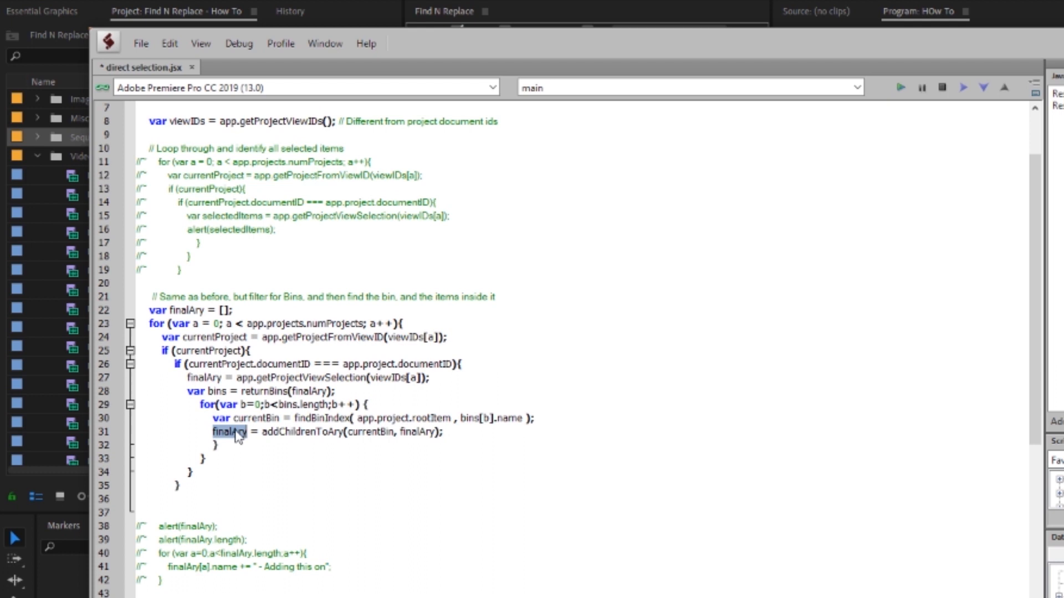
double_click(299, 270)
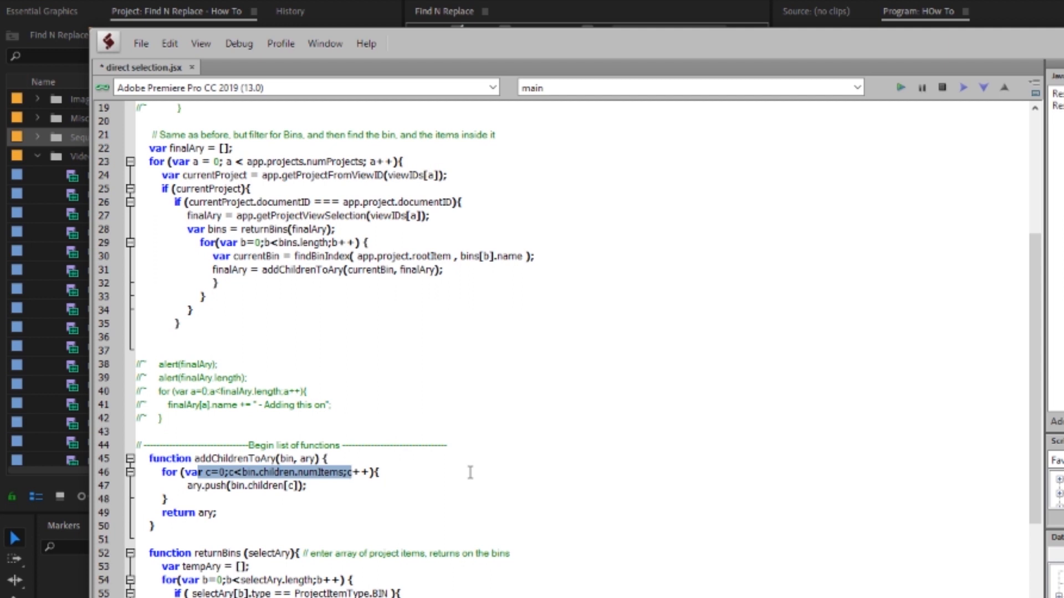
mouse_move(193, 496)
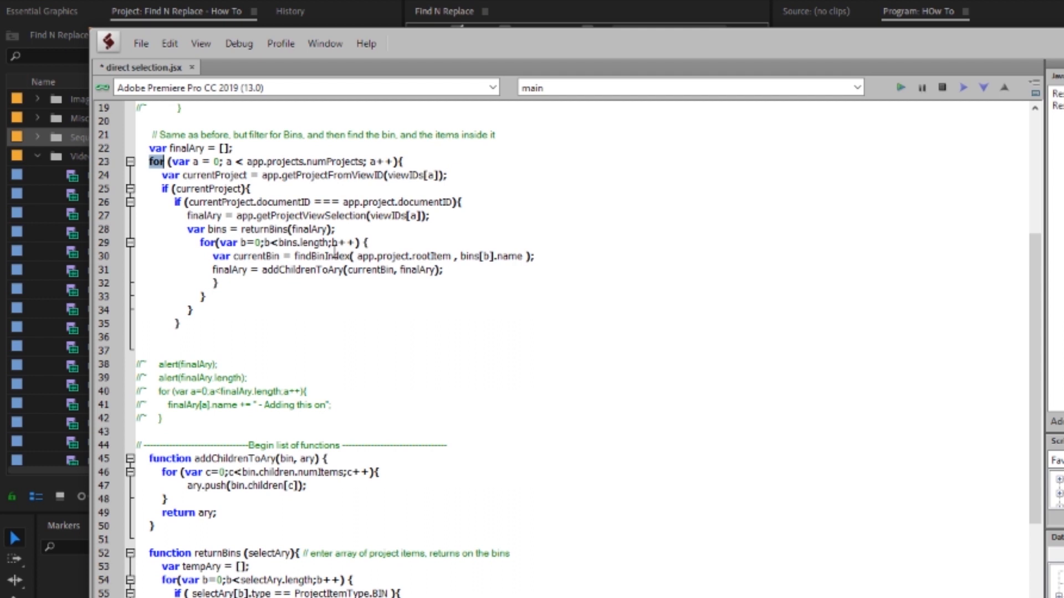
- Uncomment the alert lines and the renaming loop, then run the script against Premiere Pro
double_click(159, 364)
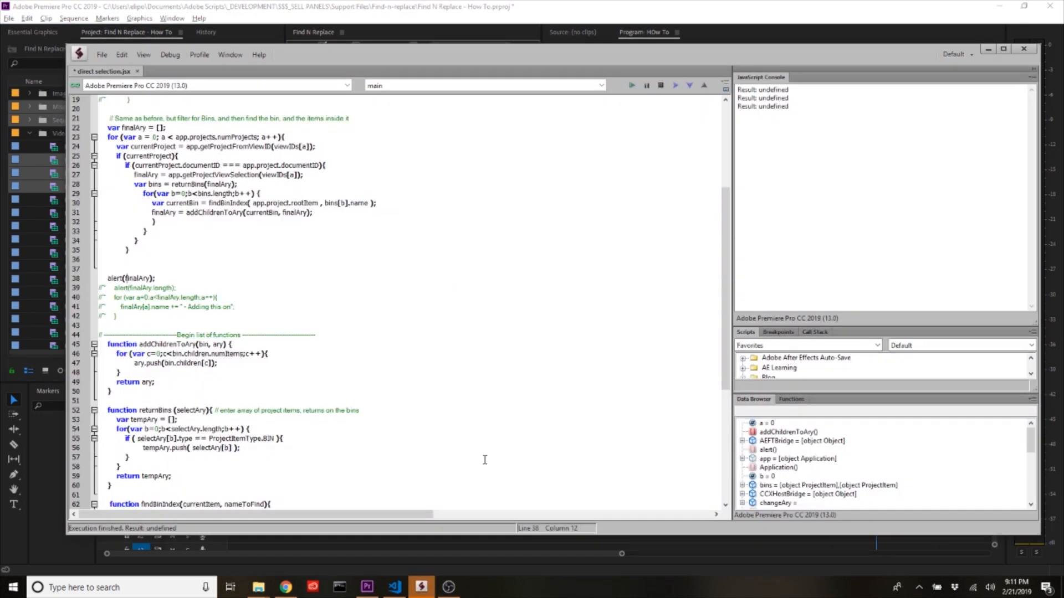
left_click(139, 287)
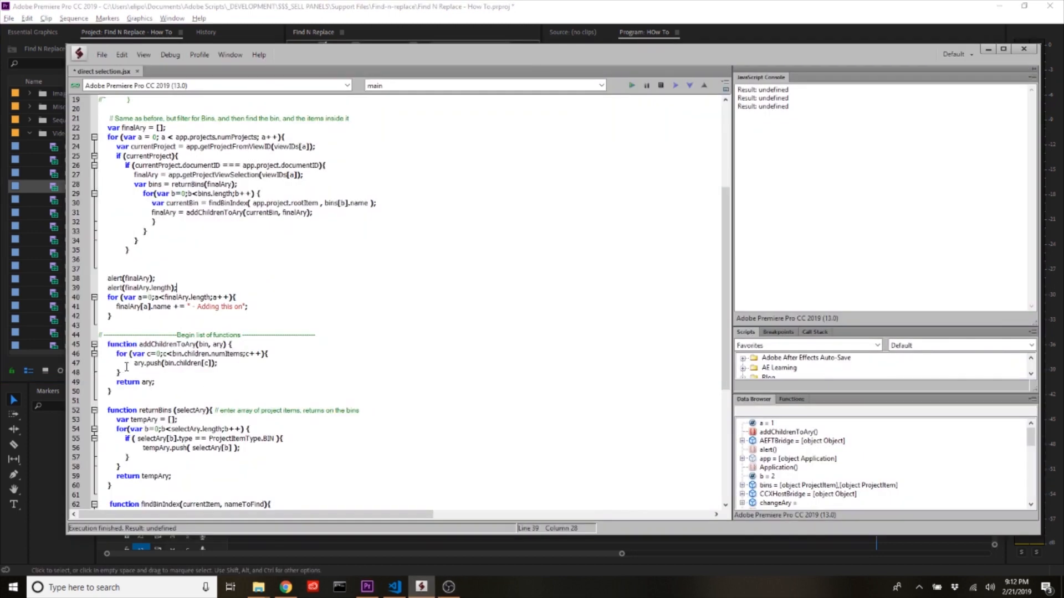
left_click_drag(200, 305, 246, 306)
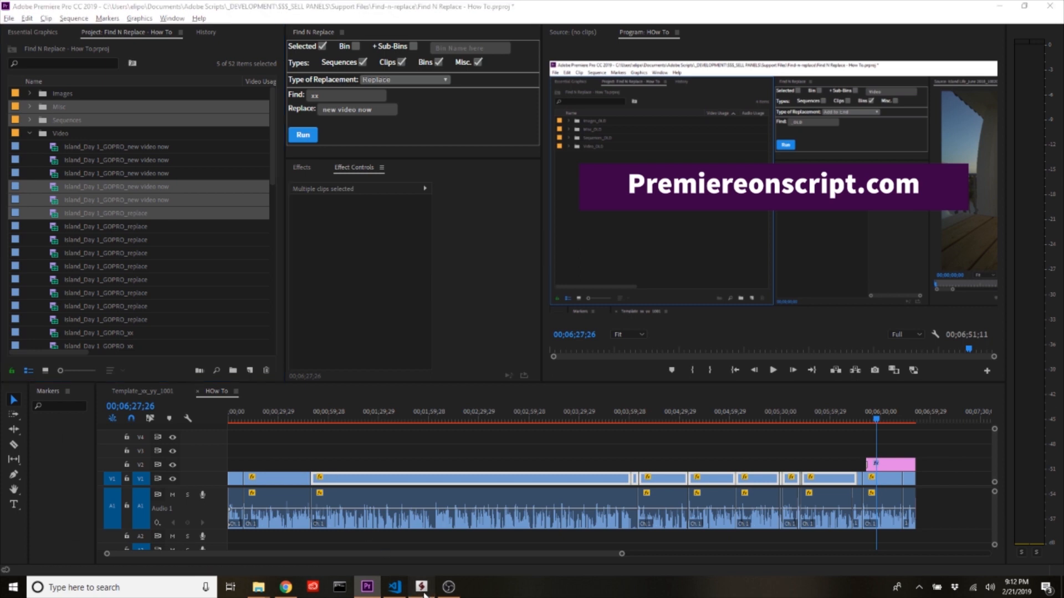
- Dismiss the collected-items and 27-count alerts and check the Misc bin items ending in ' - Adding this on'
left_click(302, 135)
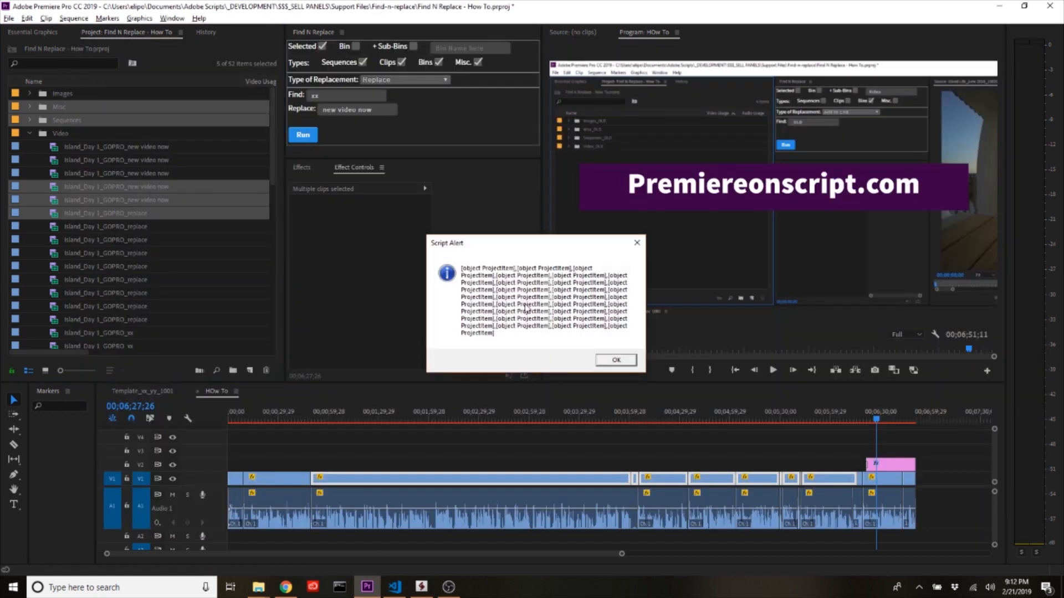
left_click(614, 360)
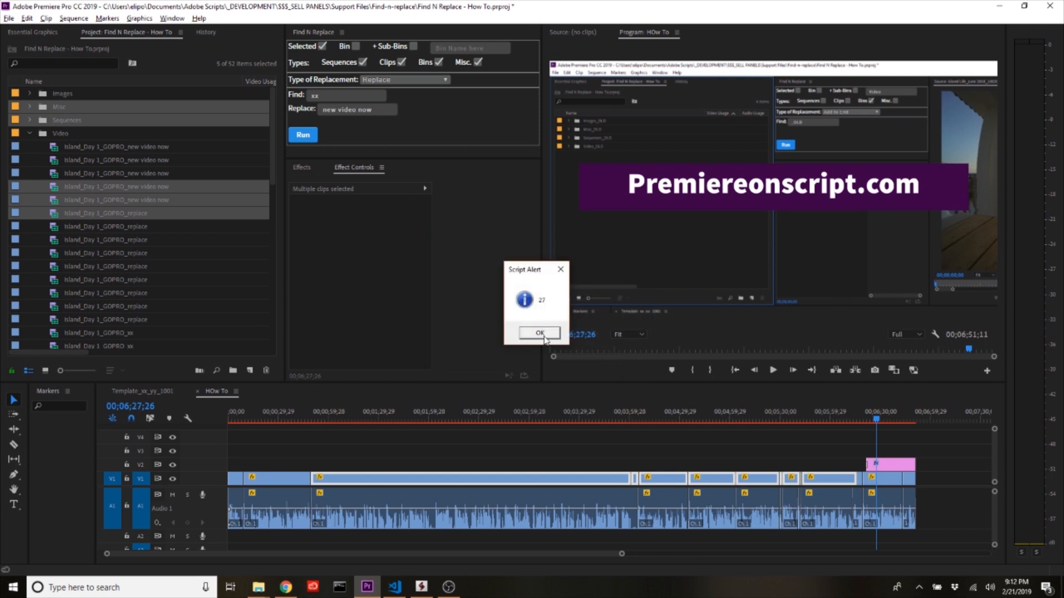
left_click(538, 333)
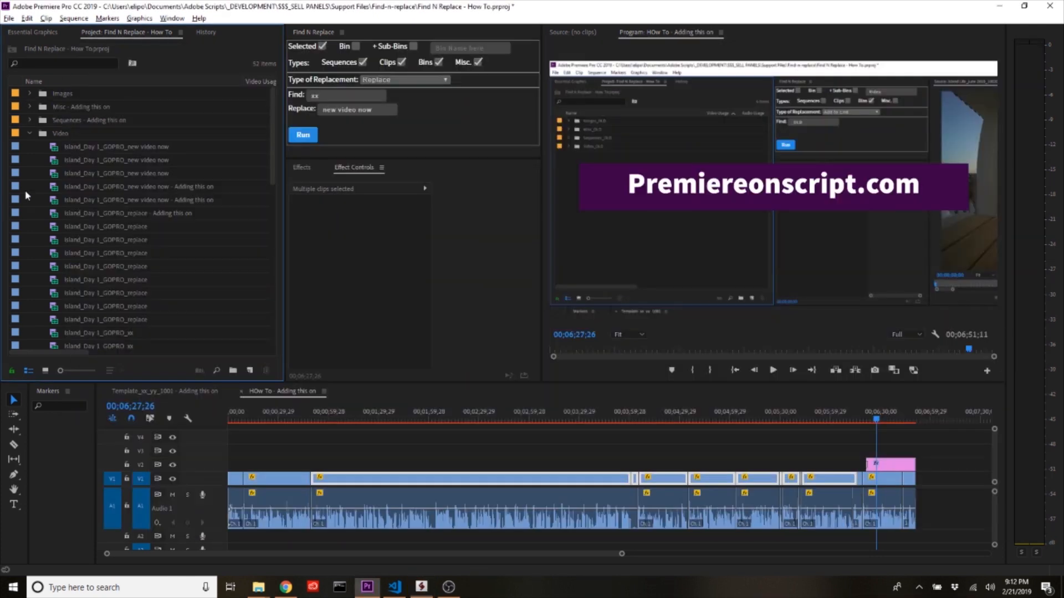
left_click(139, 187)
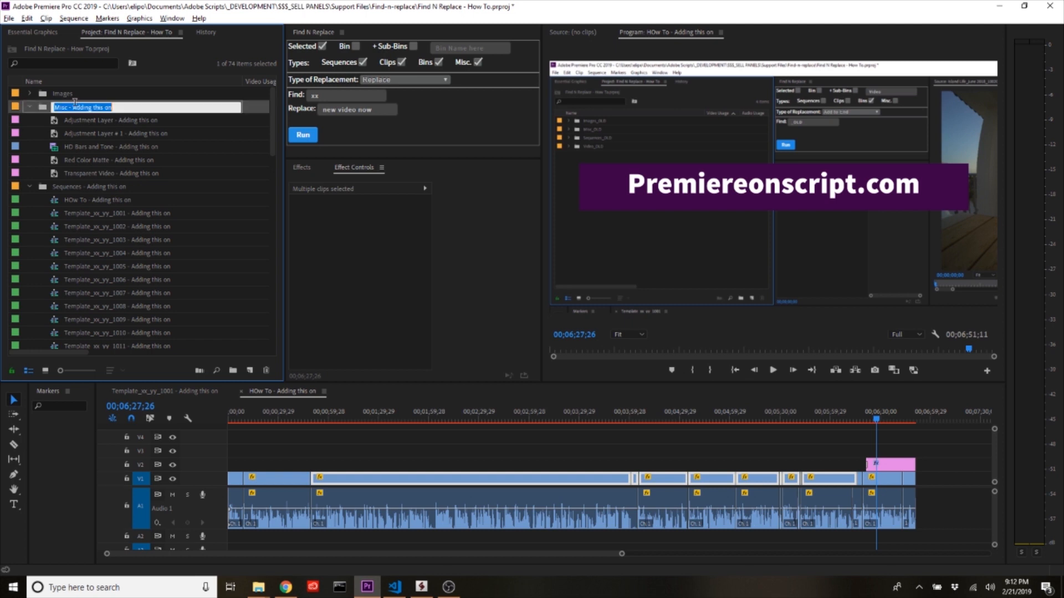
left_click(112, 133)
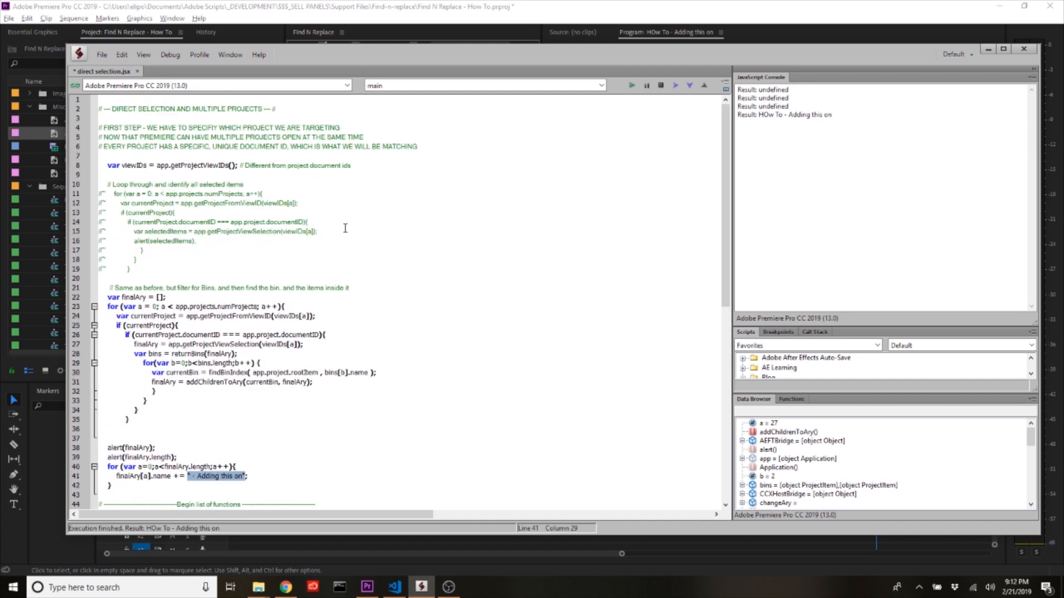
- Return to Premiere Pro showing the items renamed with ' - Adding this on'
left_click(129, 268)
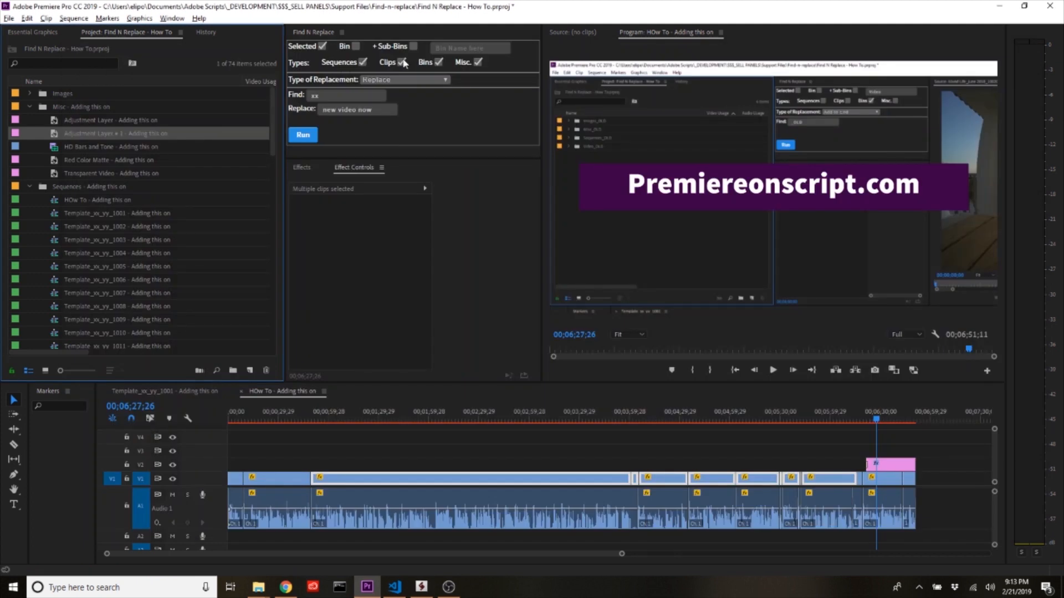
left_click(478, 61)
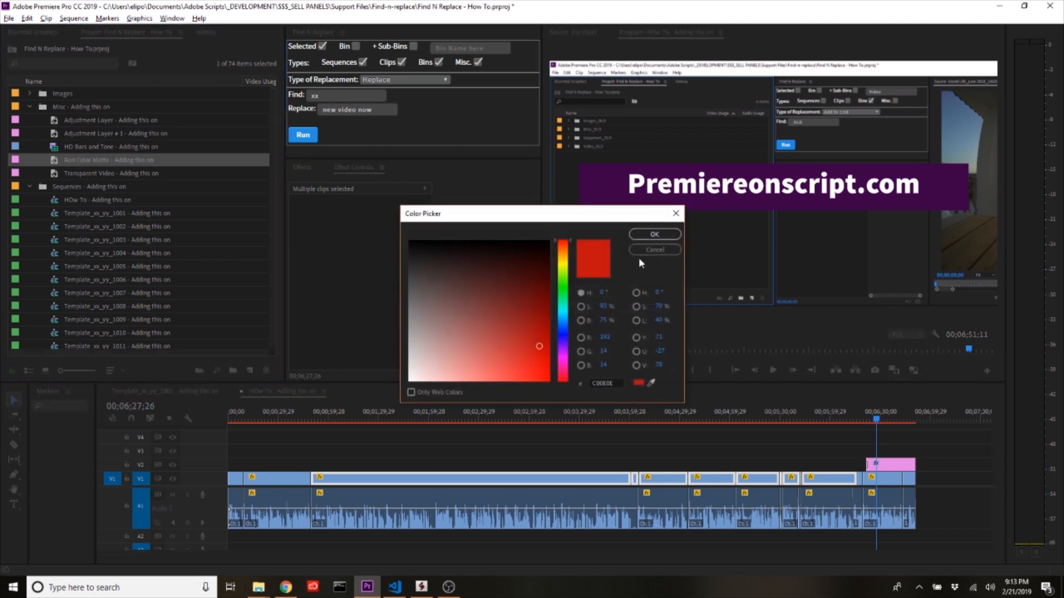
left_click(653, 250)
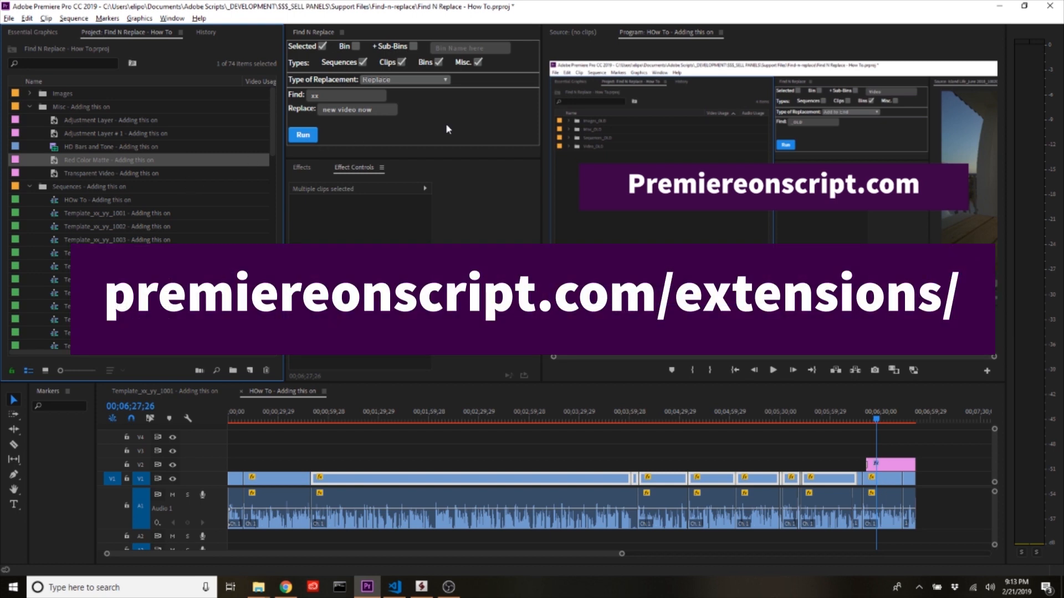
mouse_move(462, 124)
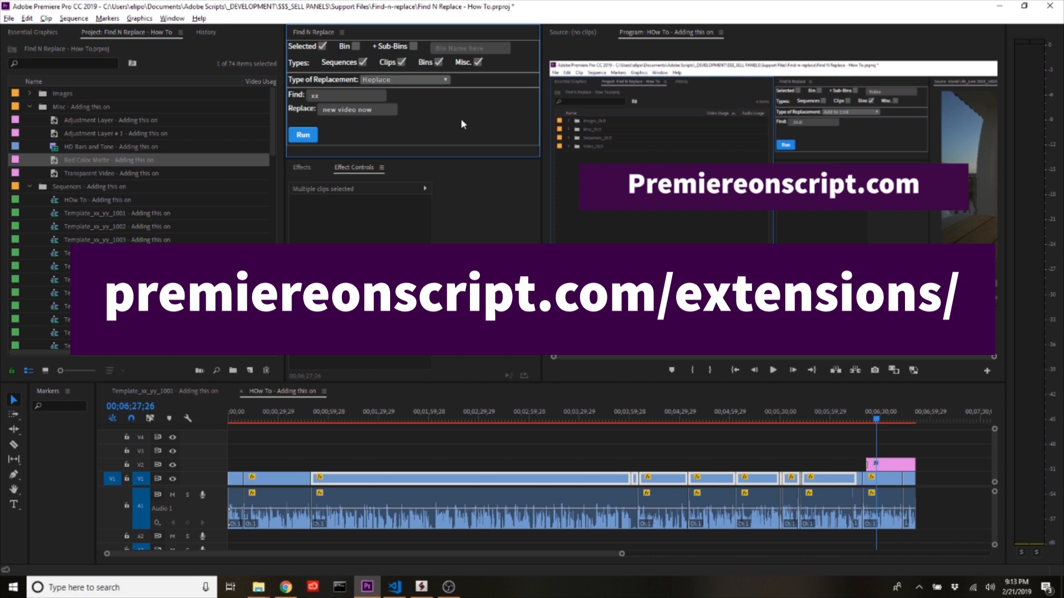